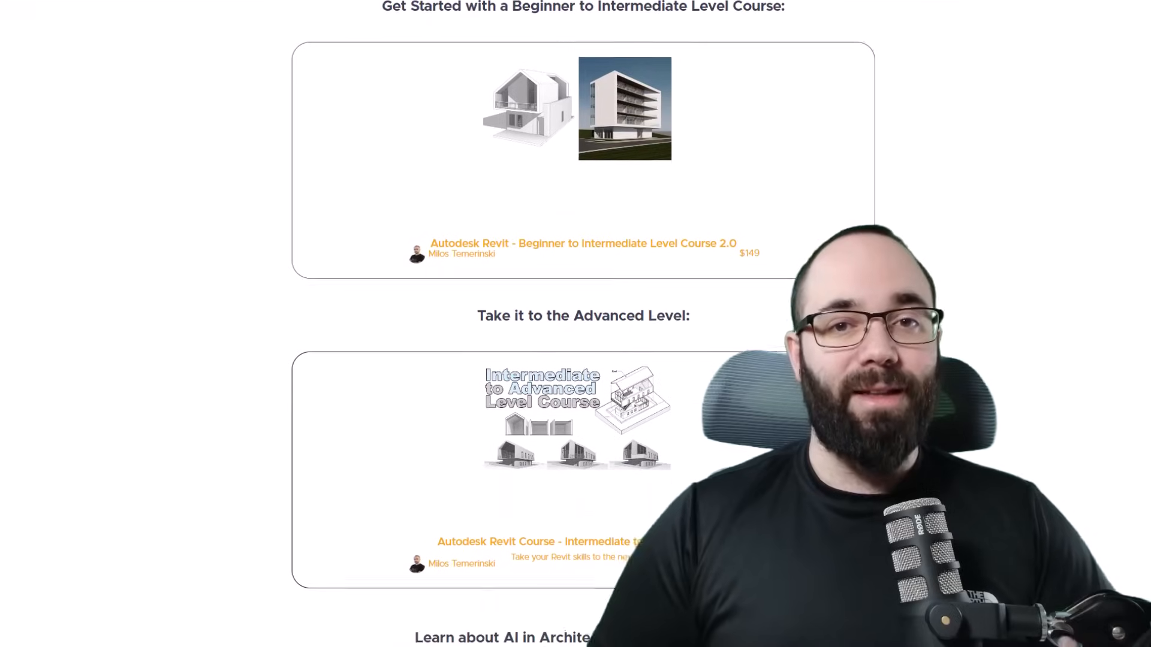
Step: Select the exterior wall on the building's left face and close its graphics overrides unchanged
scroll("down", 3)
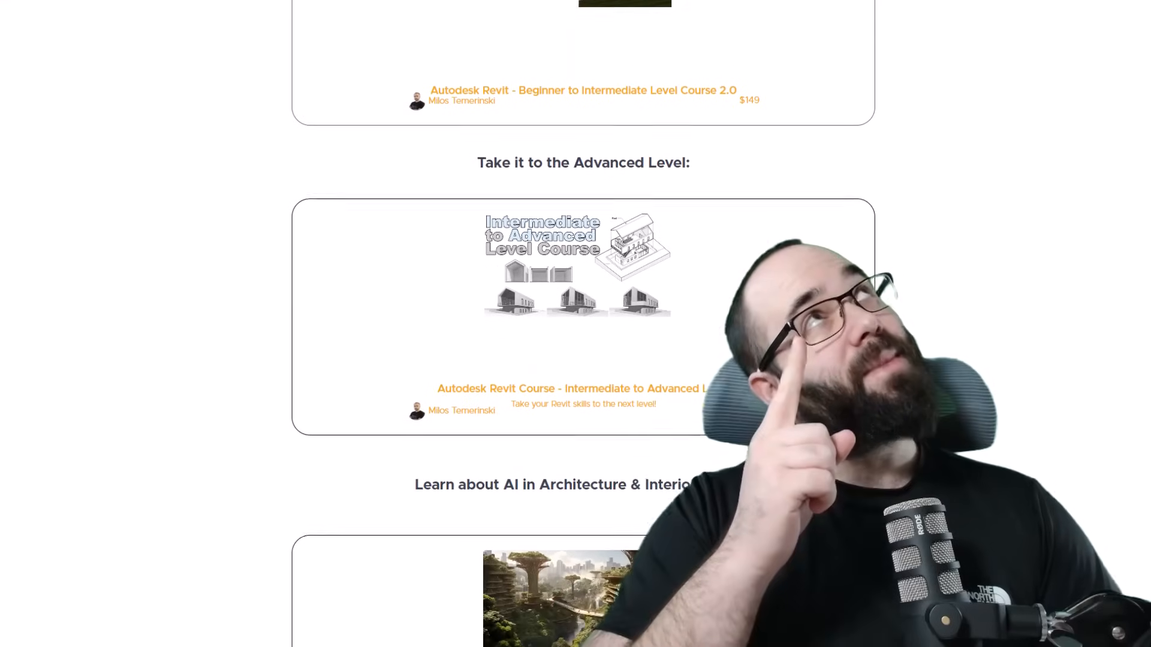
scroll("down", 3)
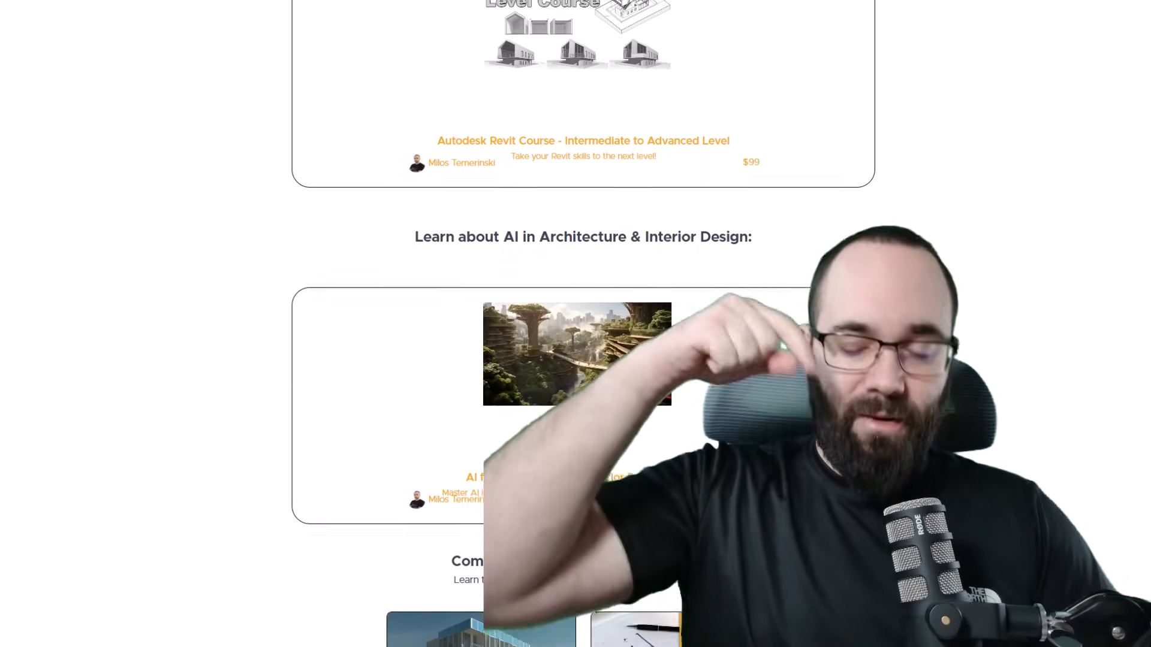
scroll("down", 3)
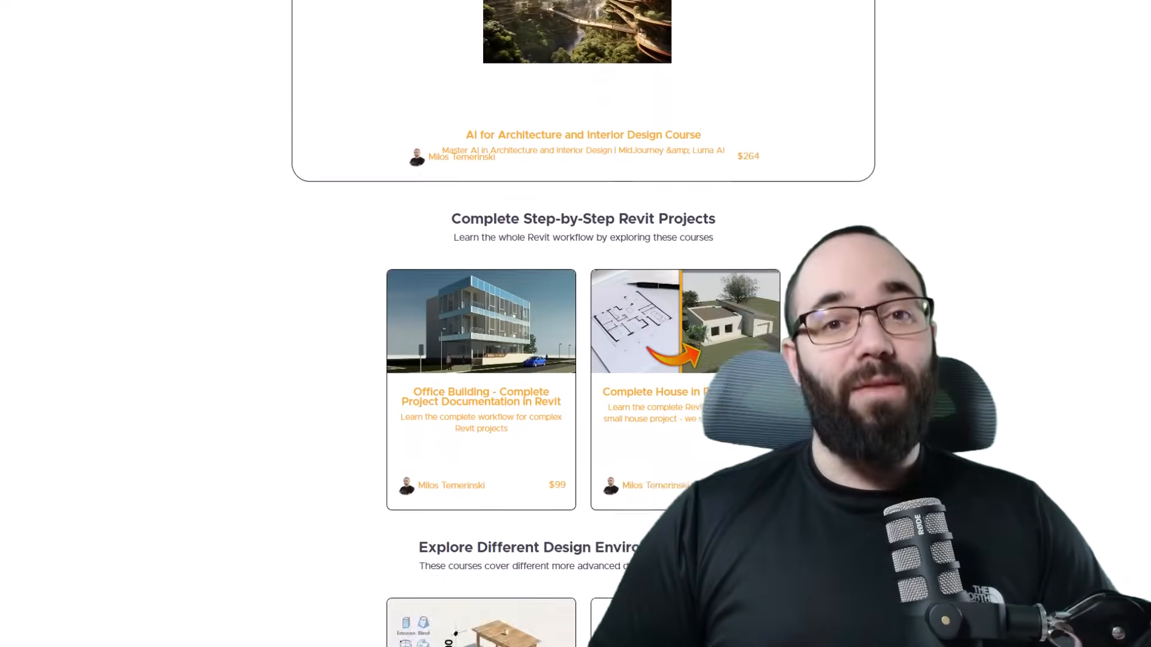
scroll("down", 3)
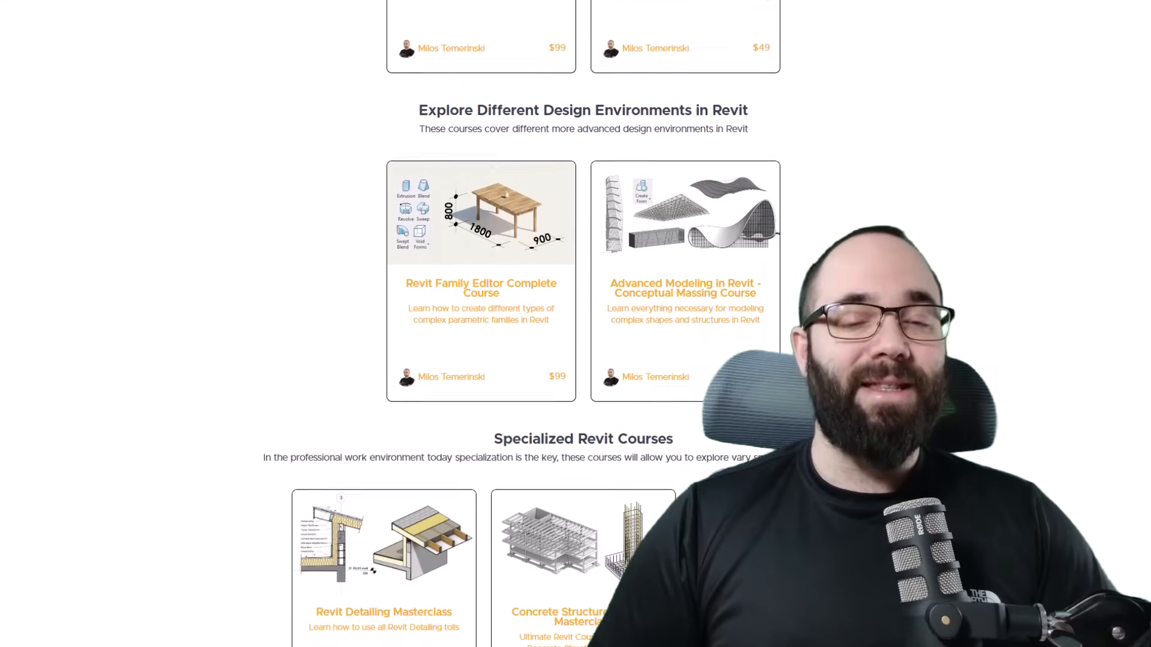
scroll("down", 3)
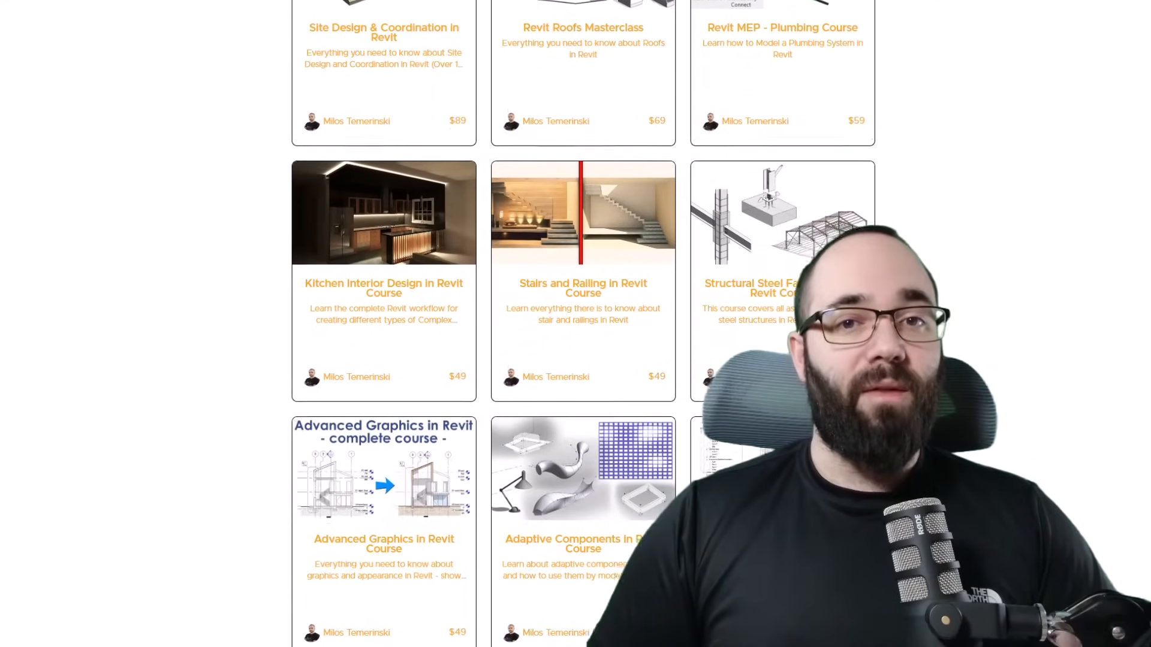
scroll("down", 3)
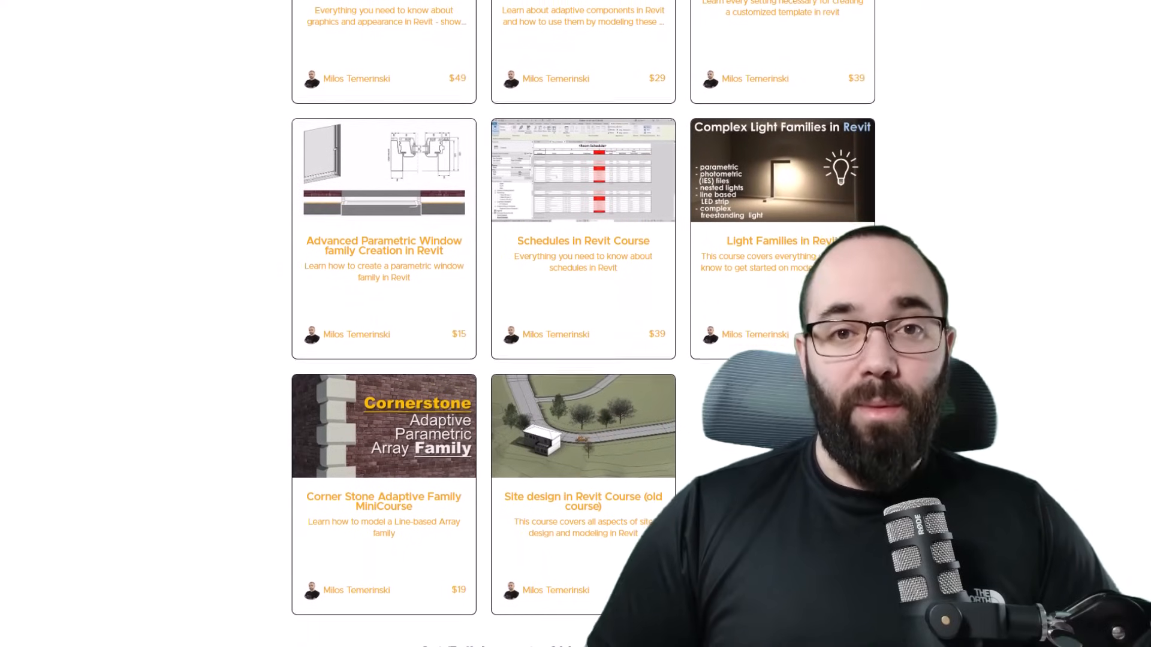
scroll("down", 3)
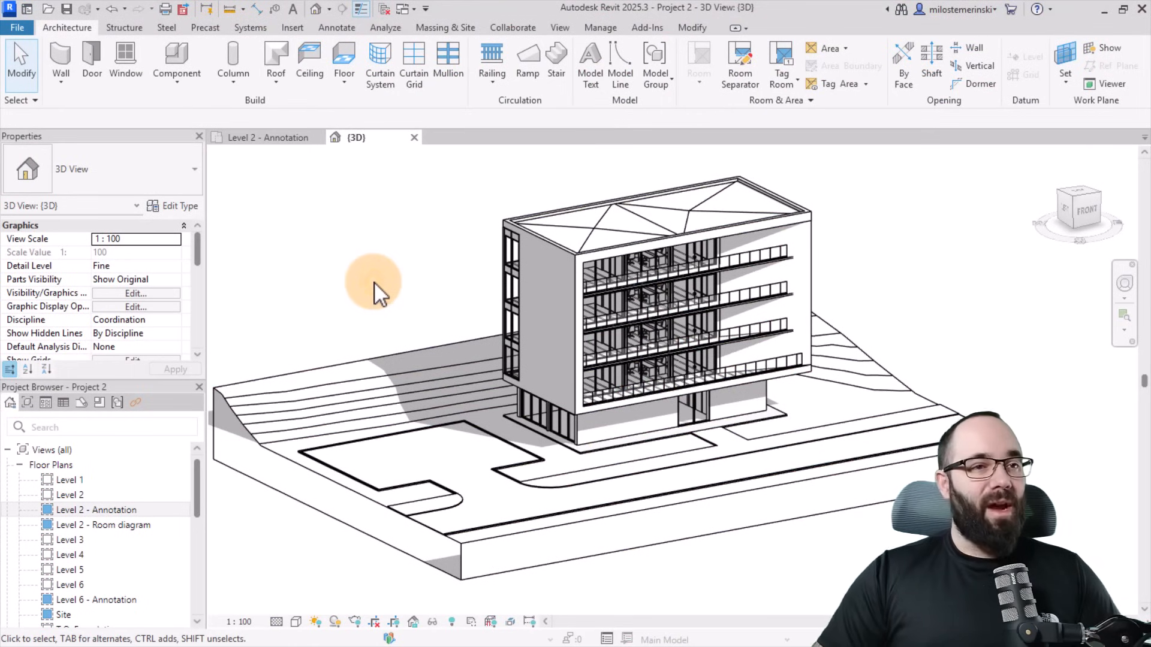
mouse_move(437, 345)
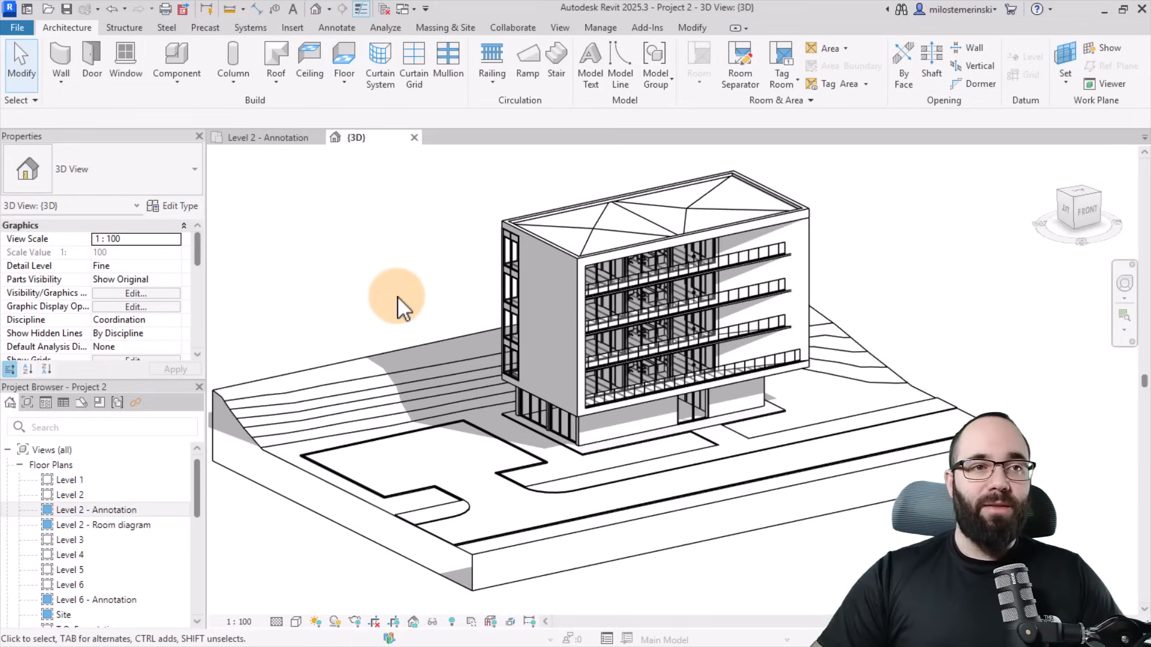
left_click(532, 316)
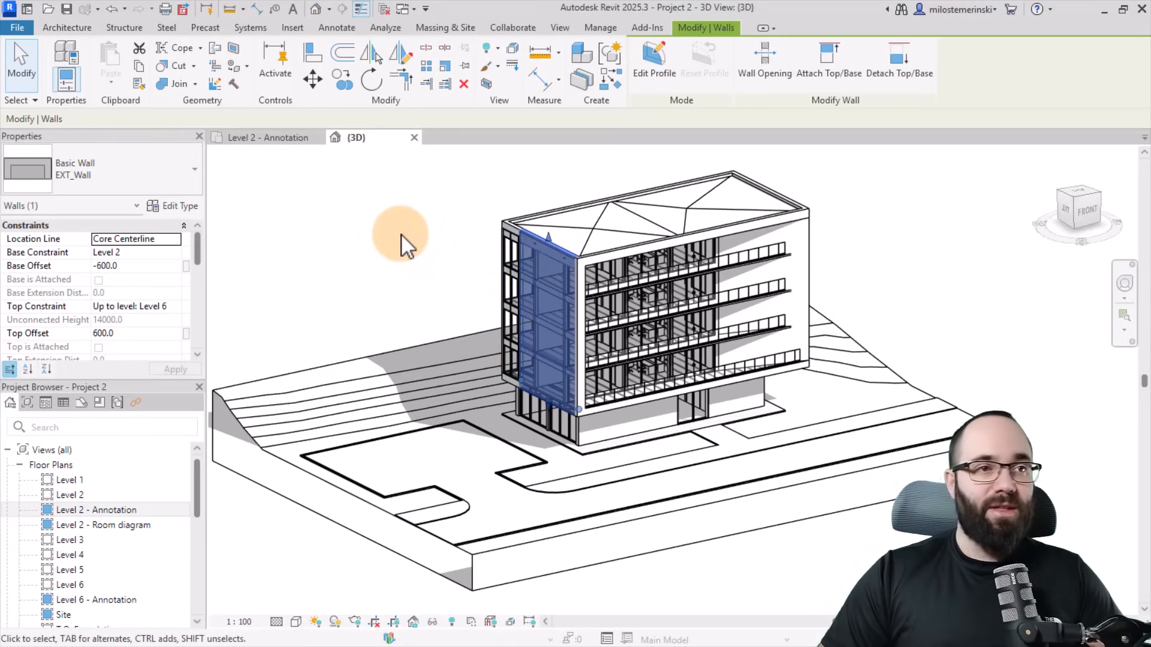
right_click(400, 242)
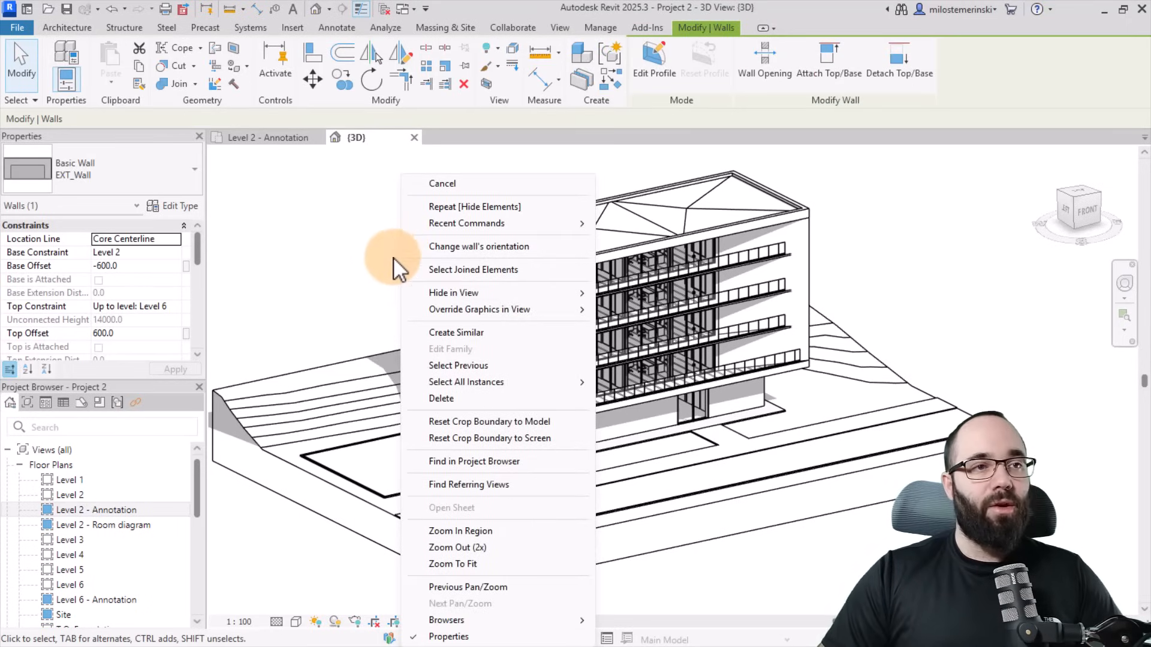
mouse_move(467, 316)
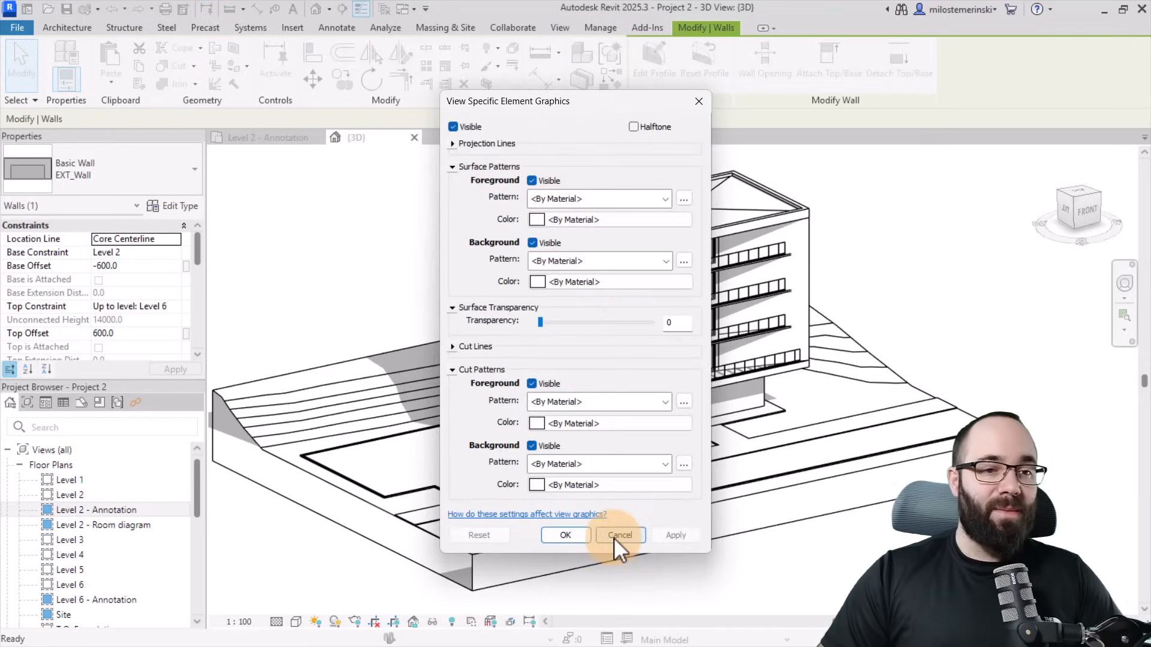
left_click(620, 534)
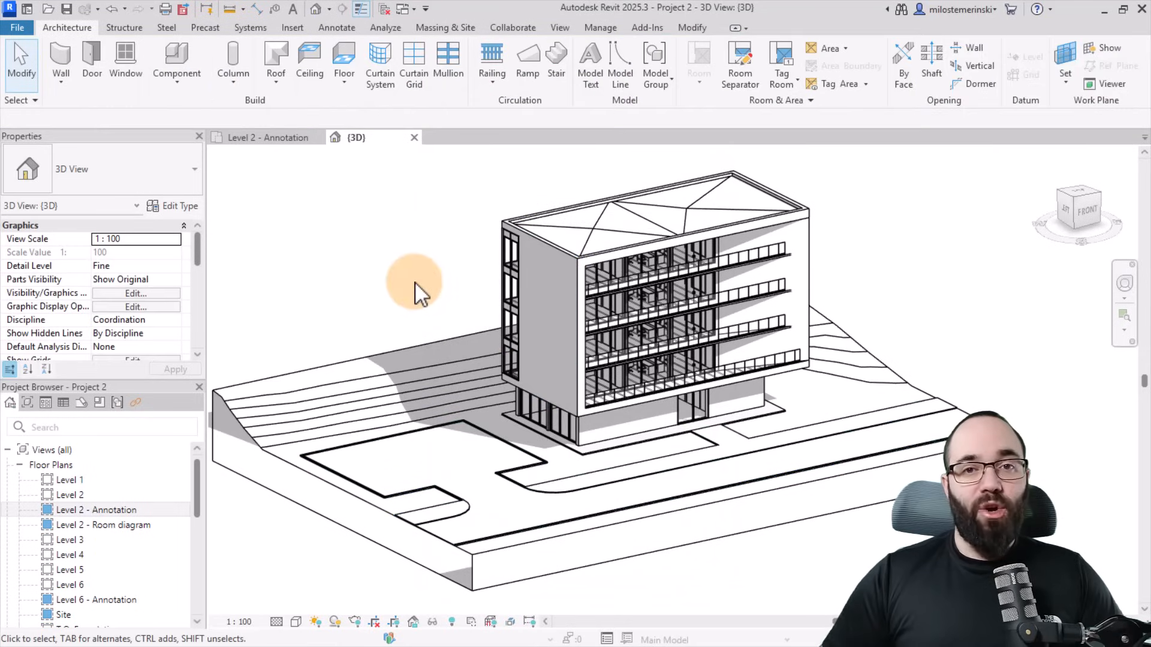
Step: Reselect the left wall and set its surface pattern foreground colour to red
left_click(546, 316)
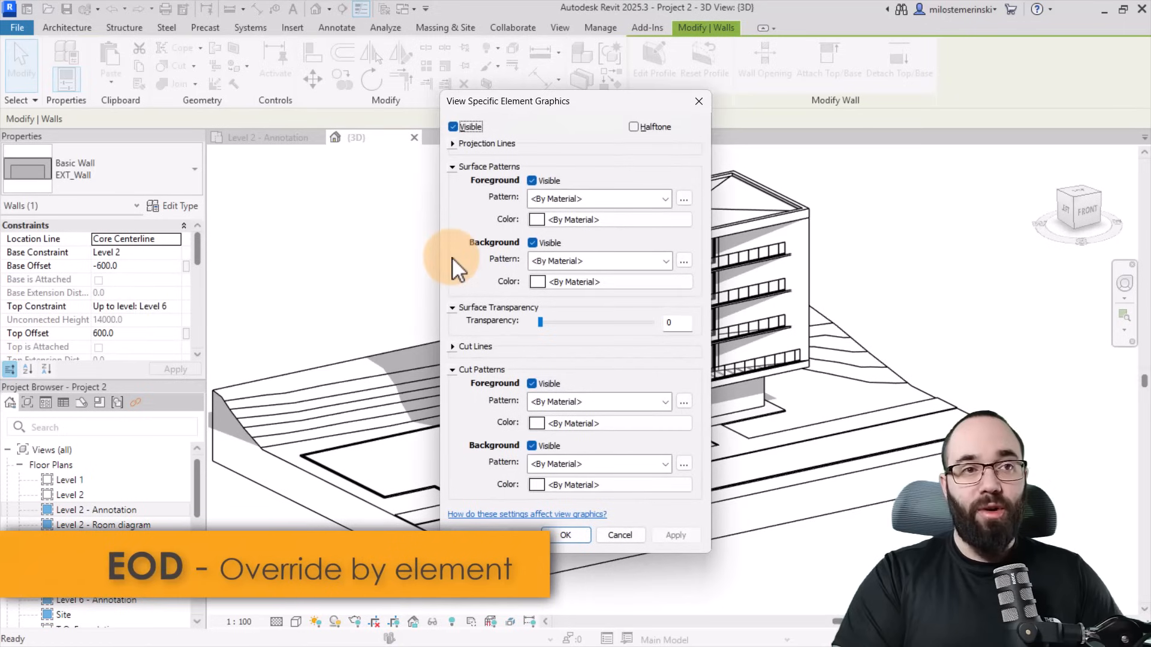
mouse_move(601, 400)
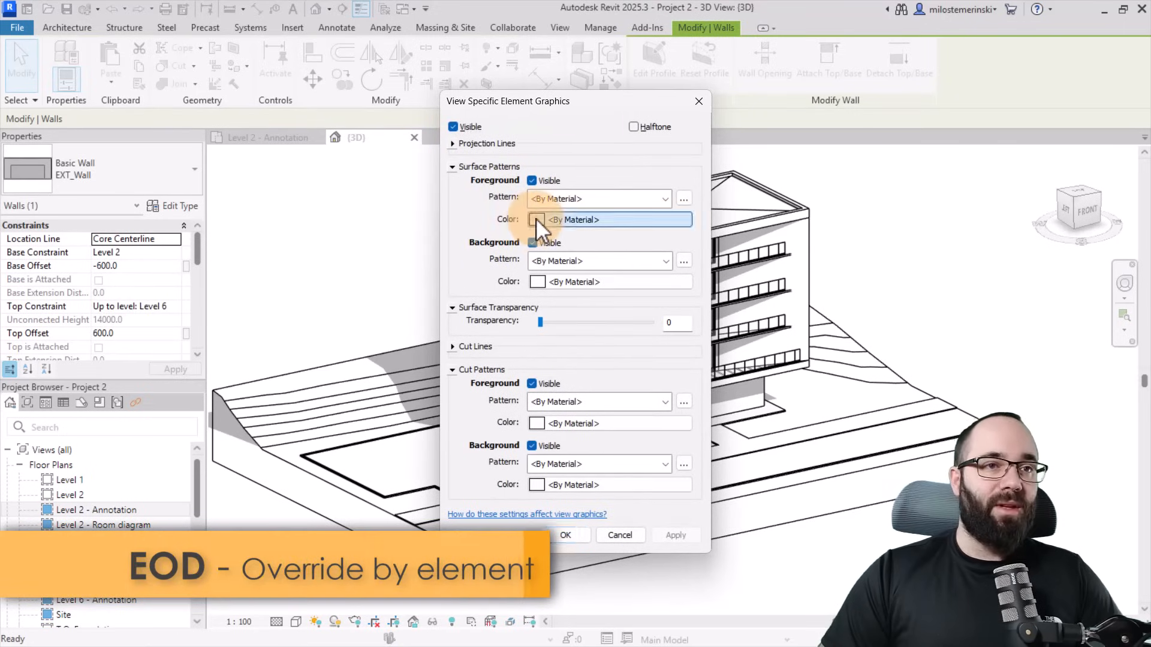
left_click(536, 219)
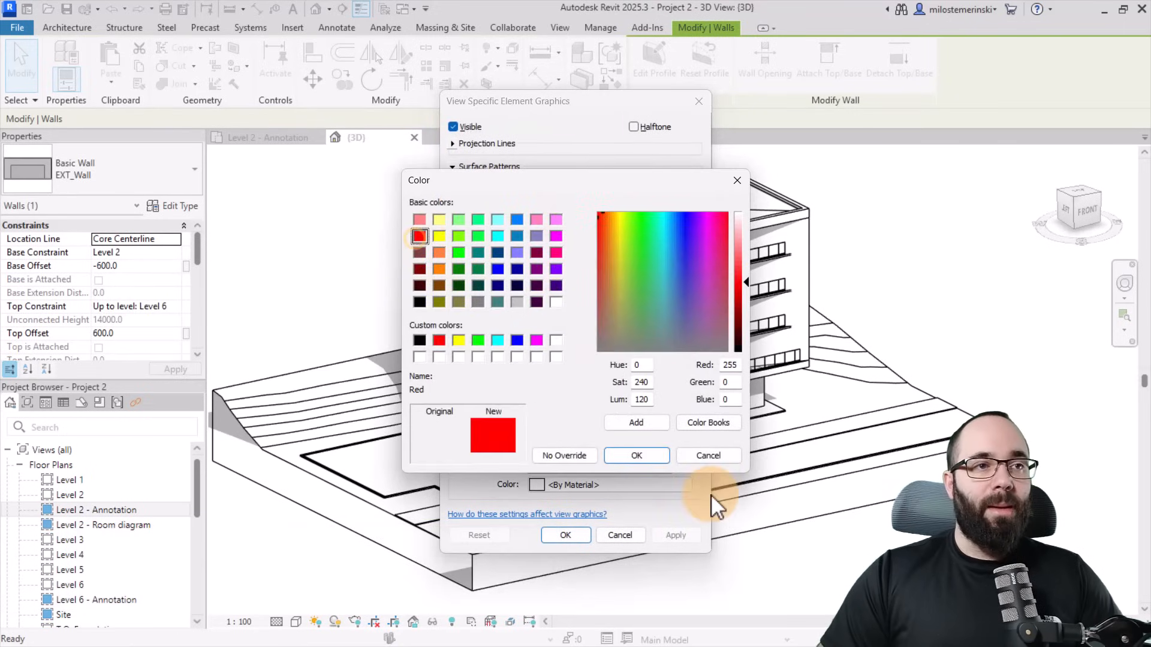
left_click(636, 455)
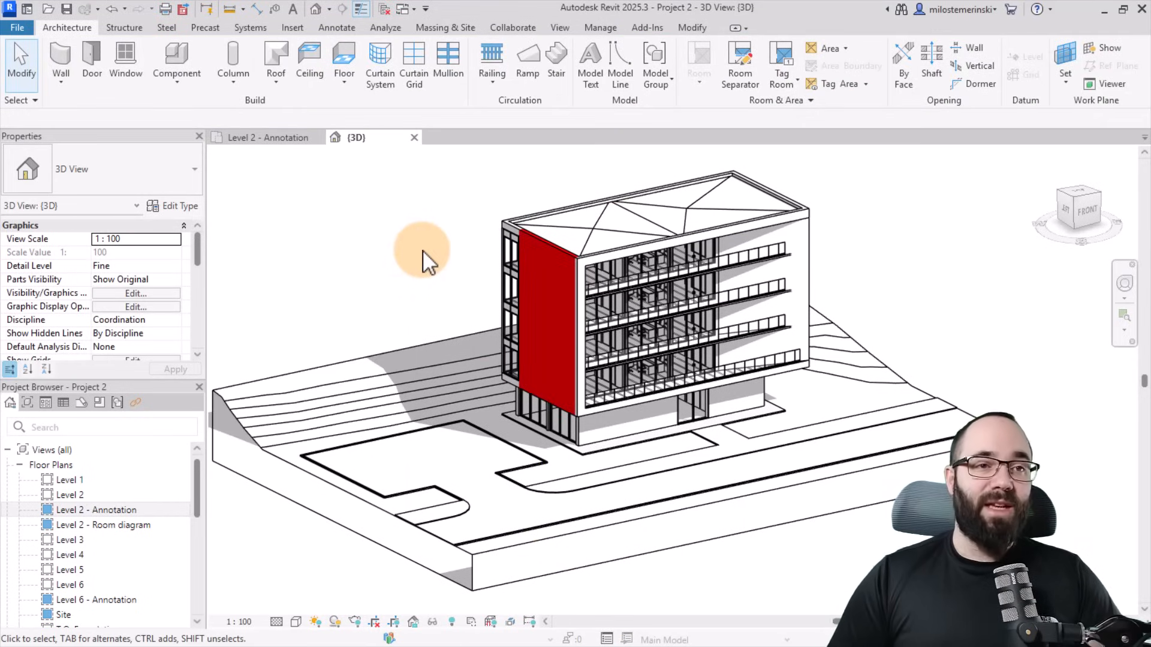
mouse_move(432, 264)
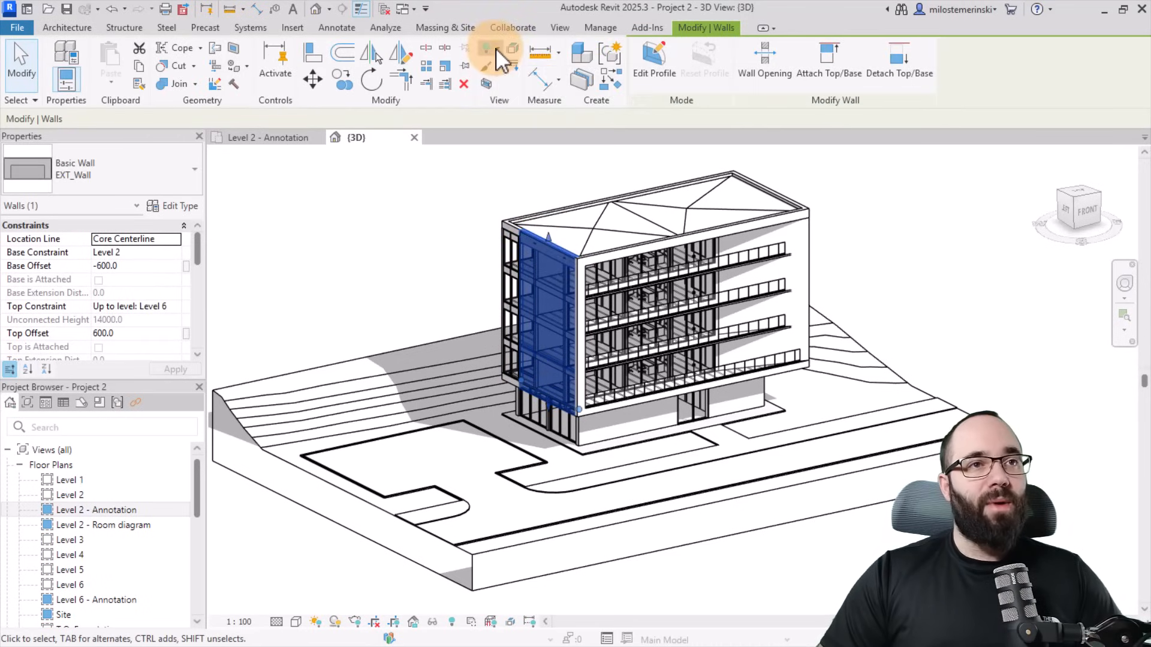
left_click(491, 53)
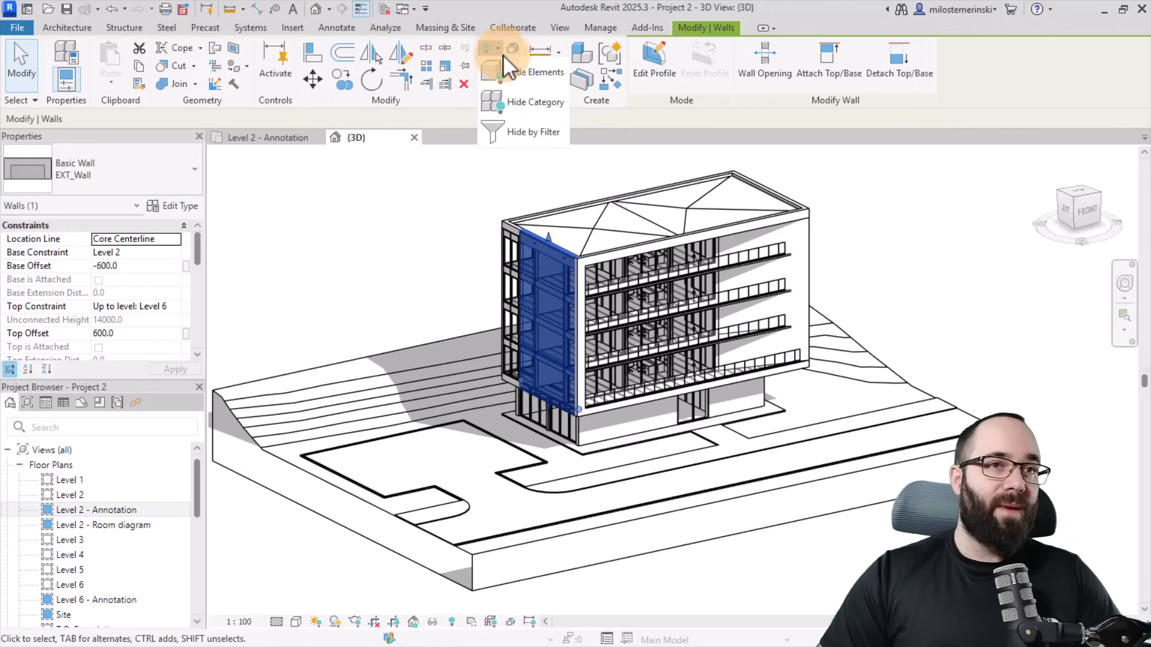
mouse_move(547, 101)
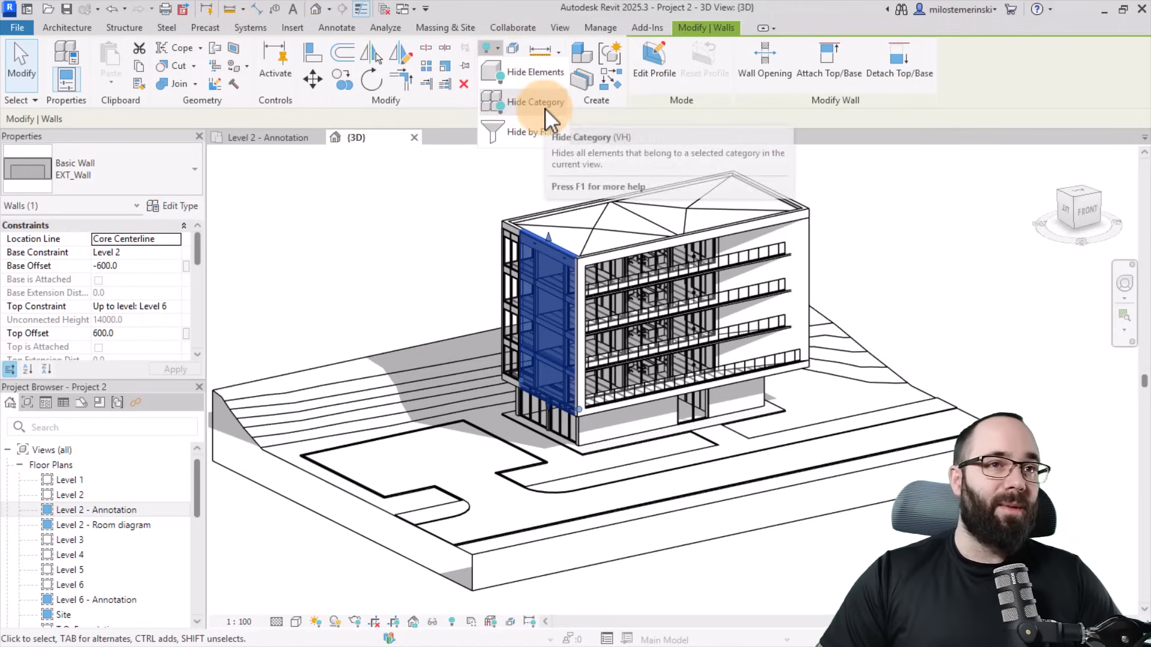
mouse_move(441, 177)
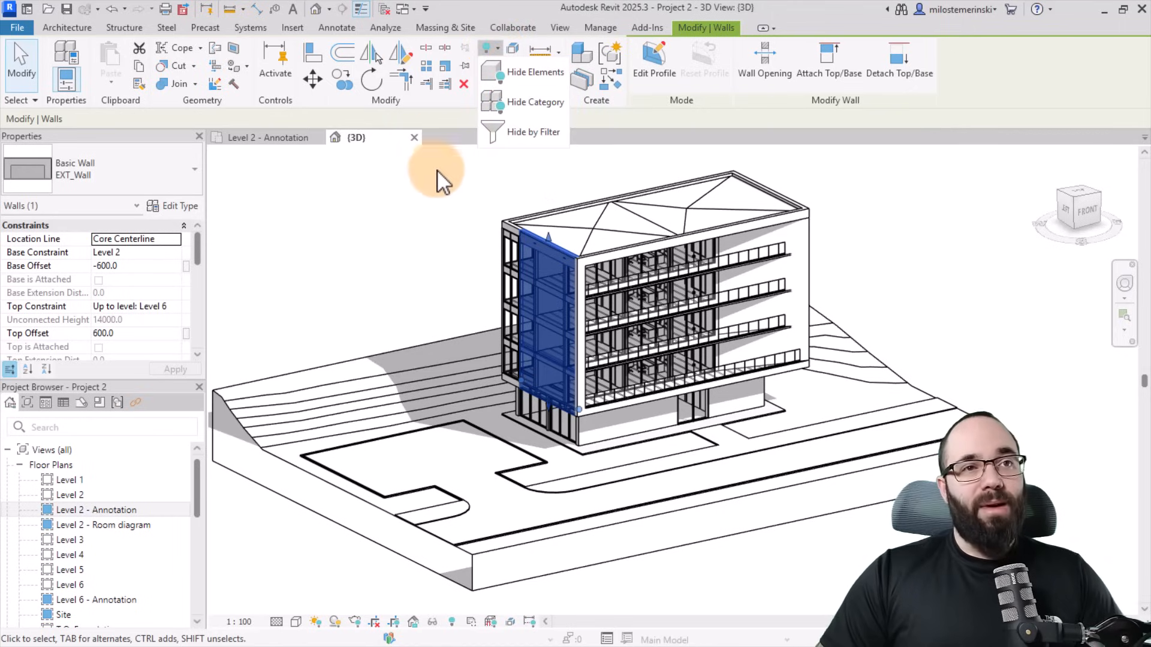
left_click(424, 230)
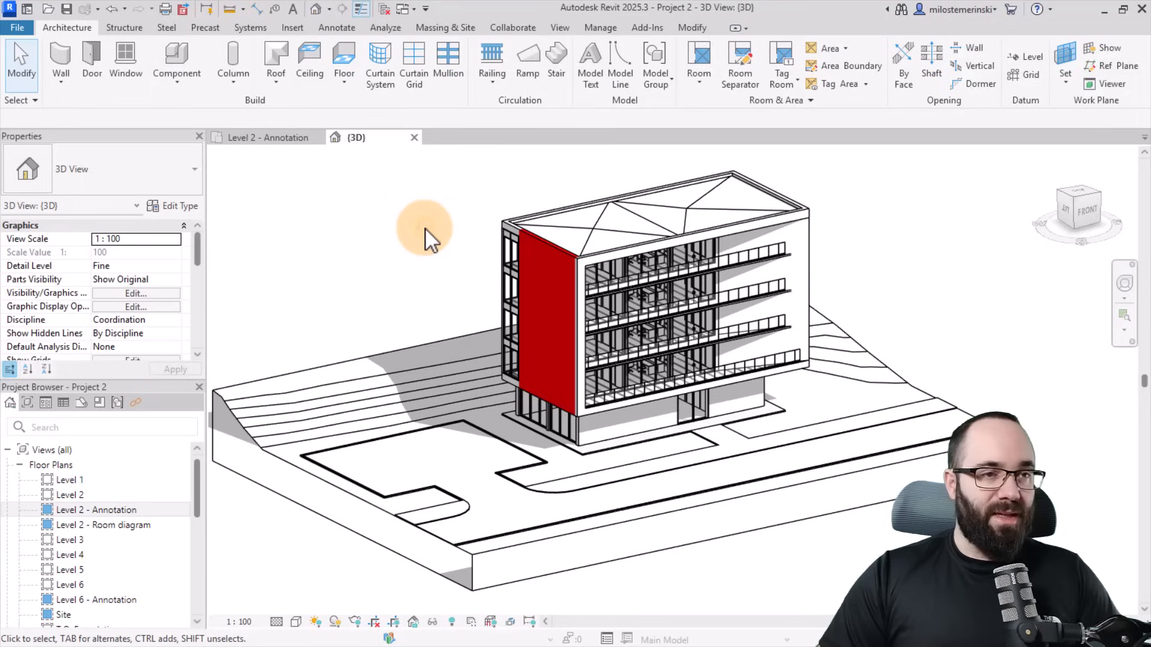
mouse_move(429, 238)
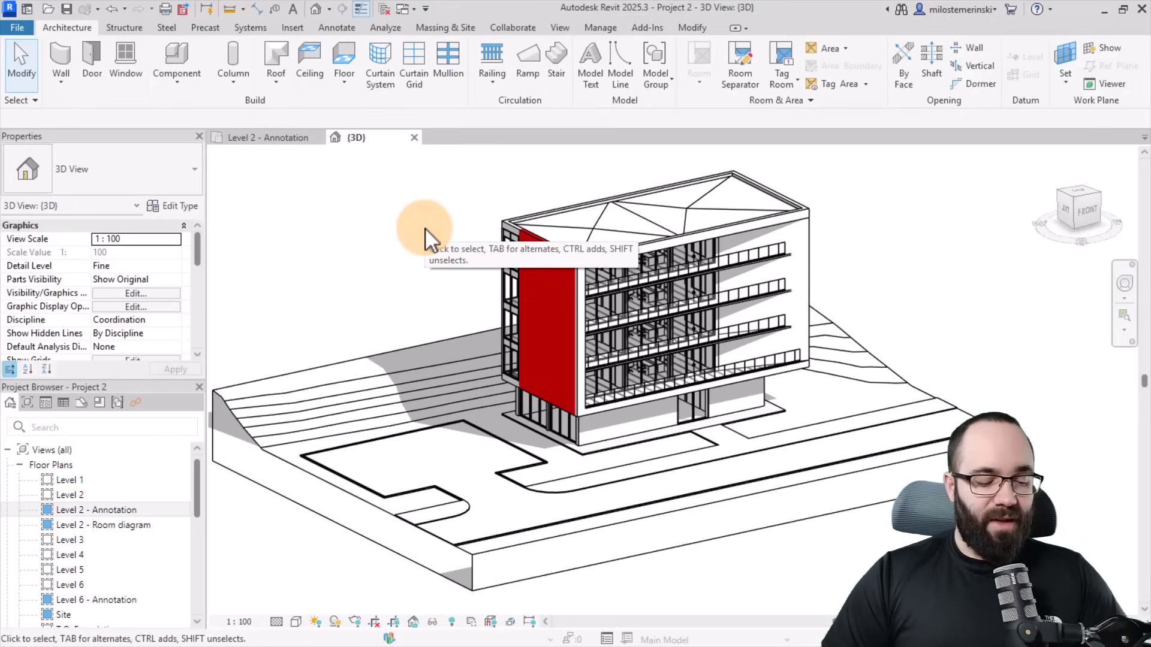
mouse_move(609, 268)
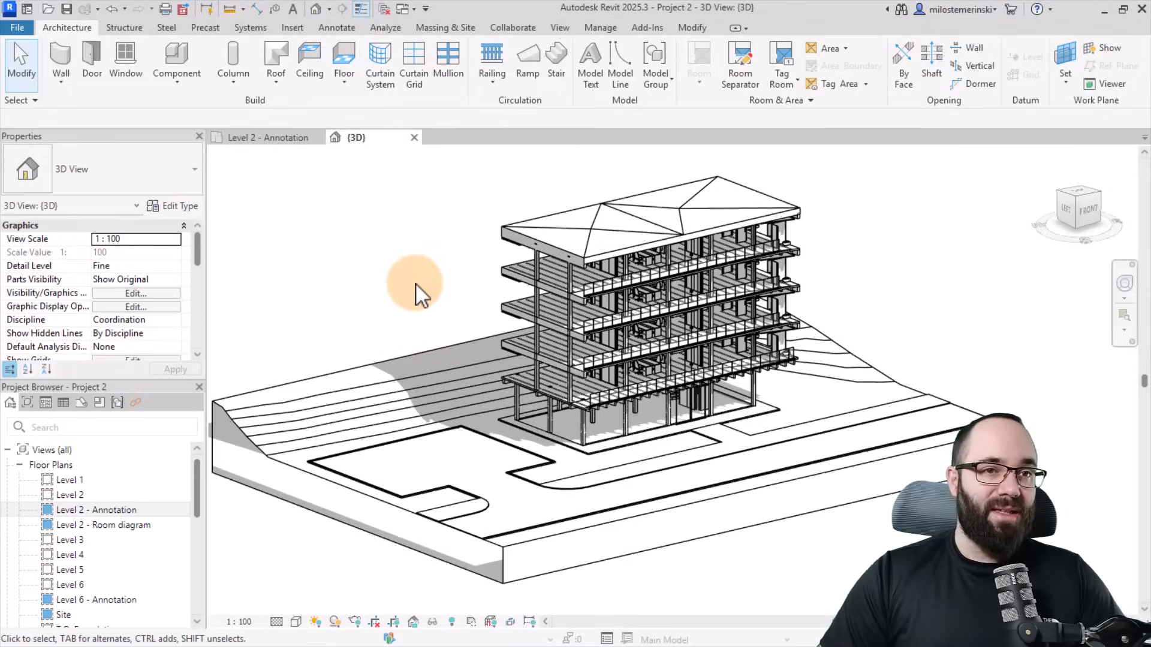
mouse_move(411, 294)
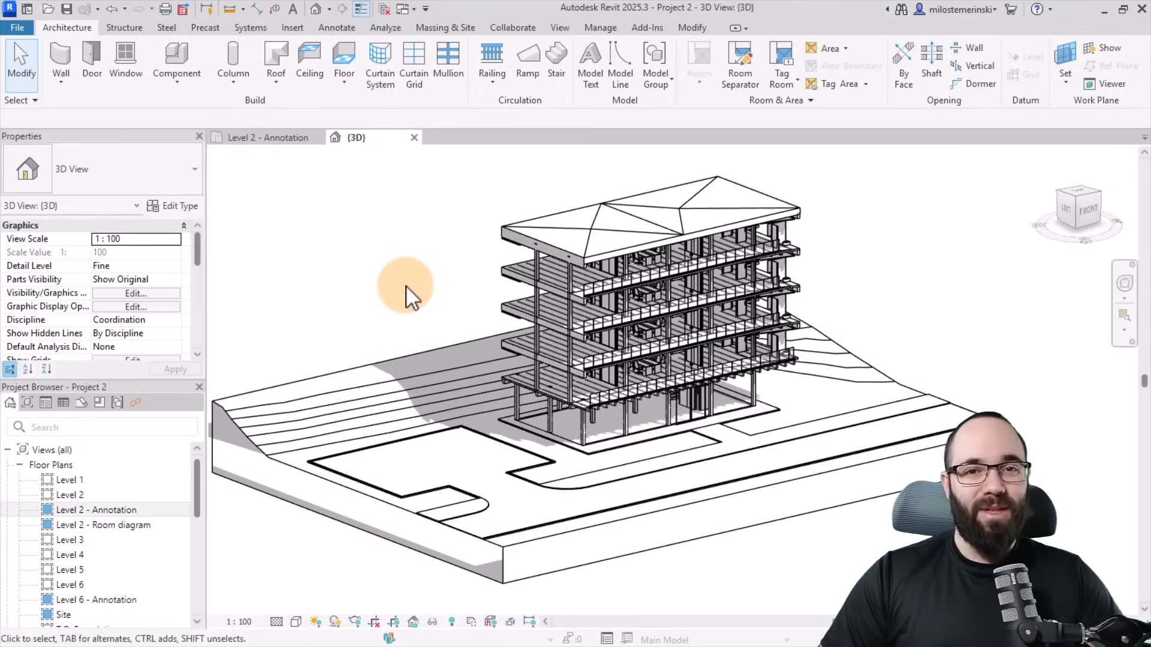
mouse_move(470, 327)
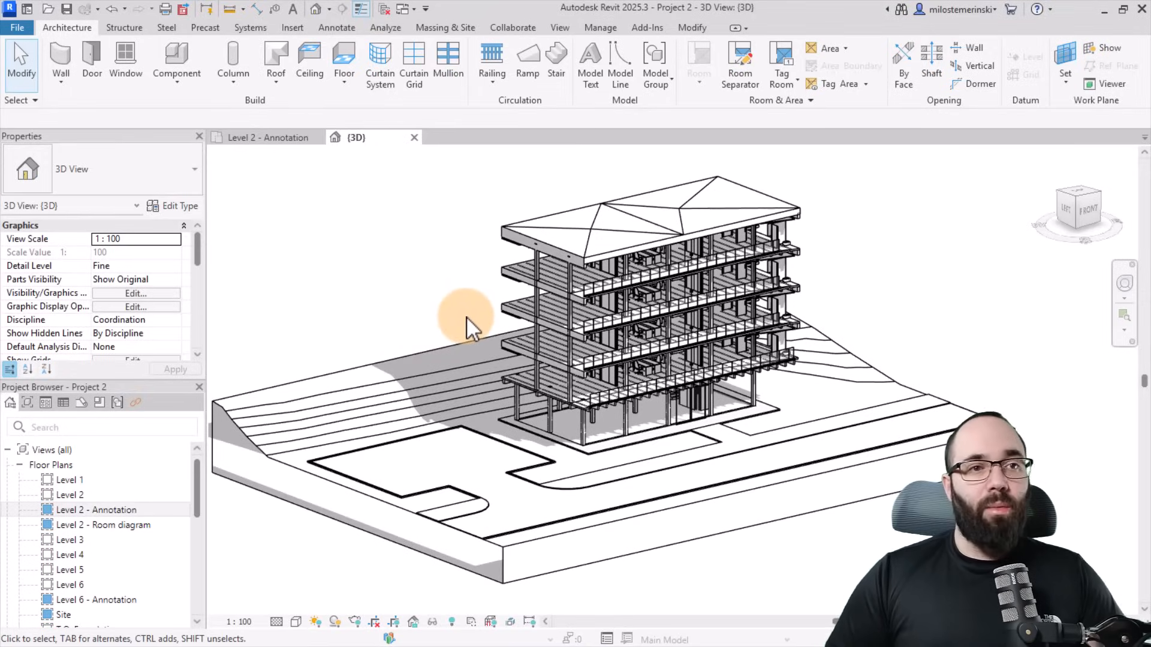
mouse_move(444, 529)
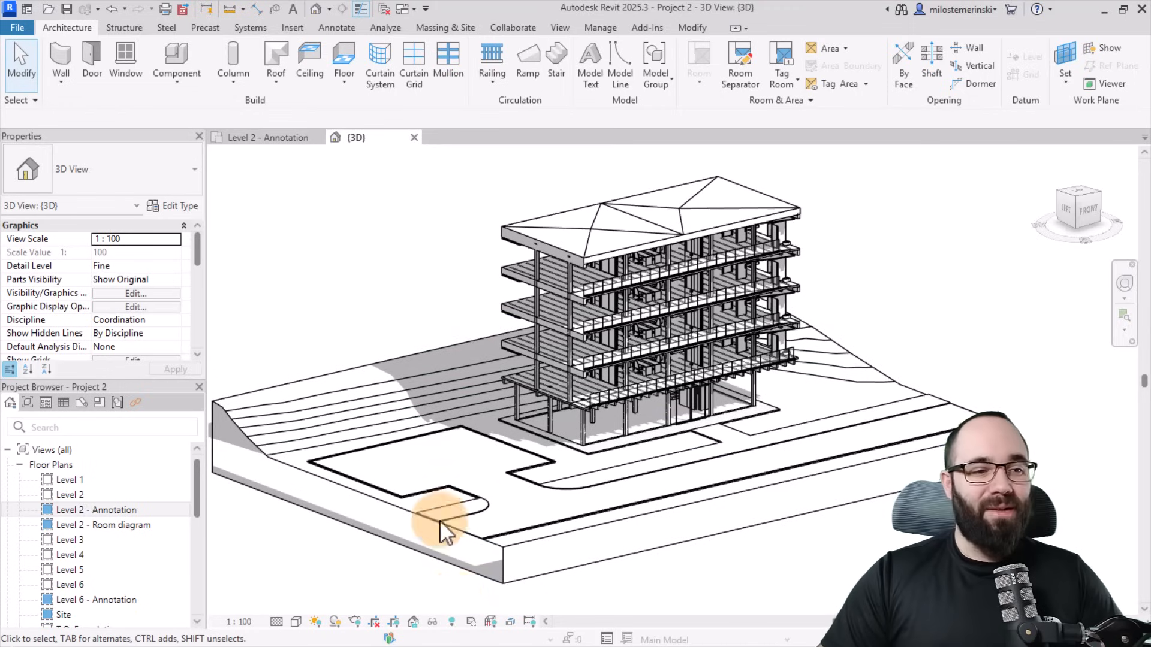
mouse_move(433, 622)
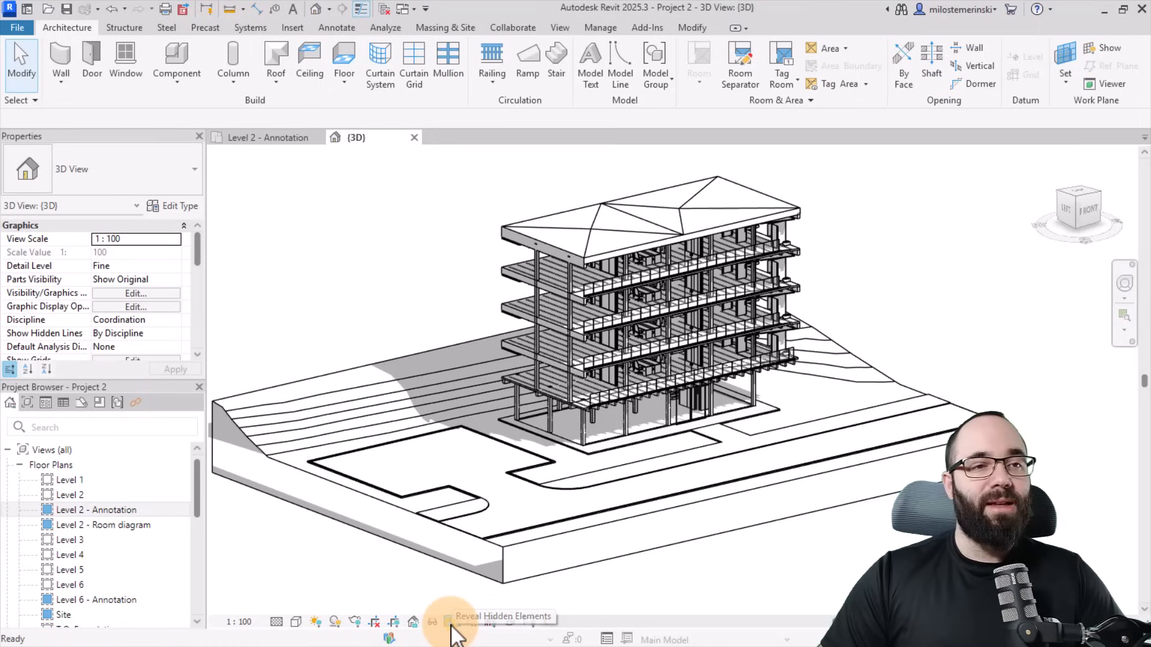
Step: Reveal hidden elements, toggle the display off and on, and select a hidden top-edge wall
left_click(432, 621)
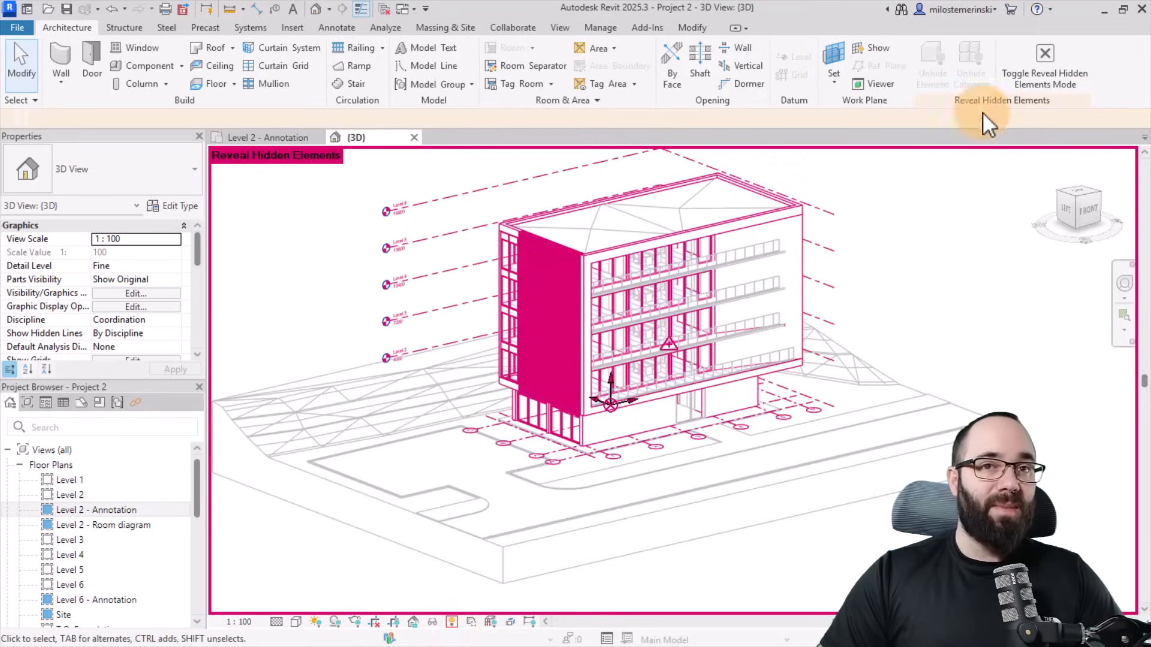
left_click(1043, 53)
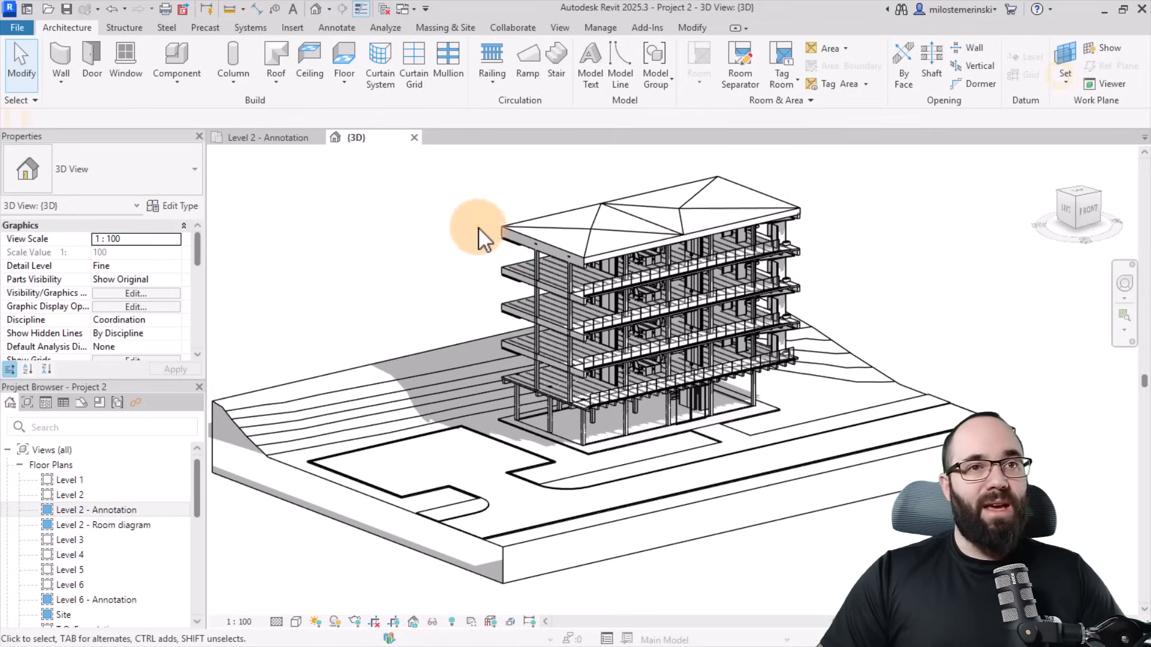
mouse_move(468, 255)
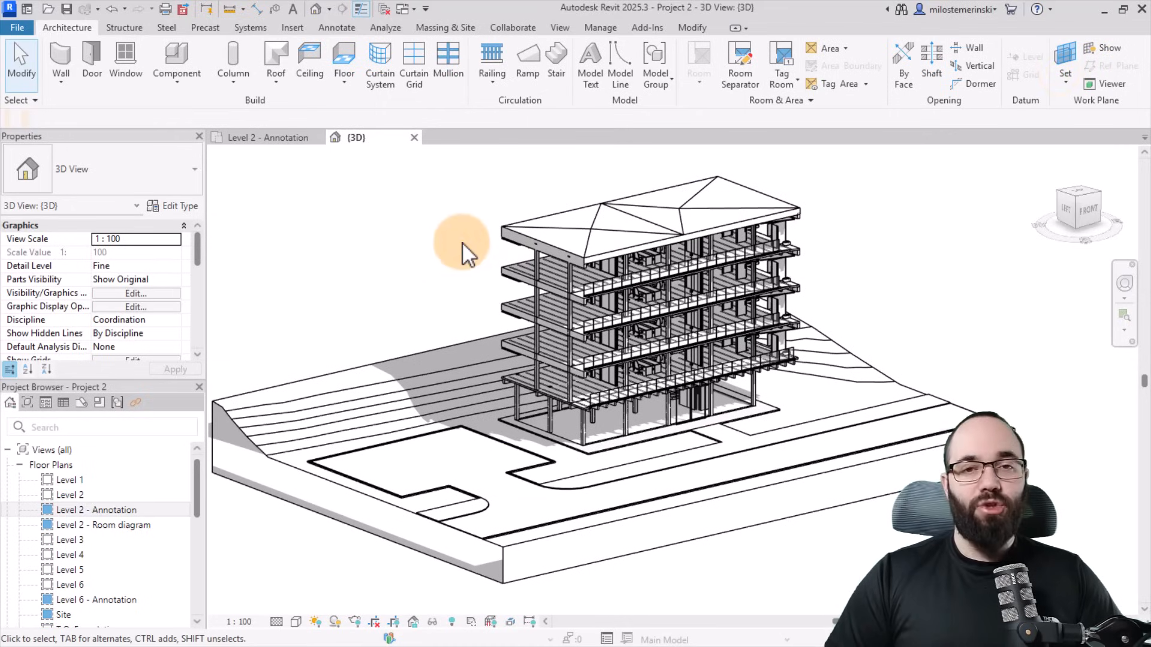
left_click(451, 622)
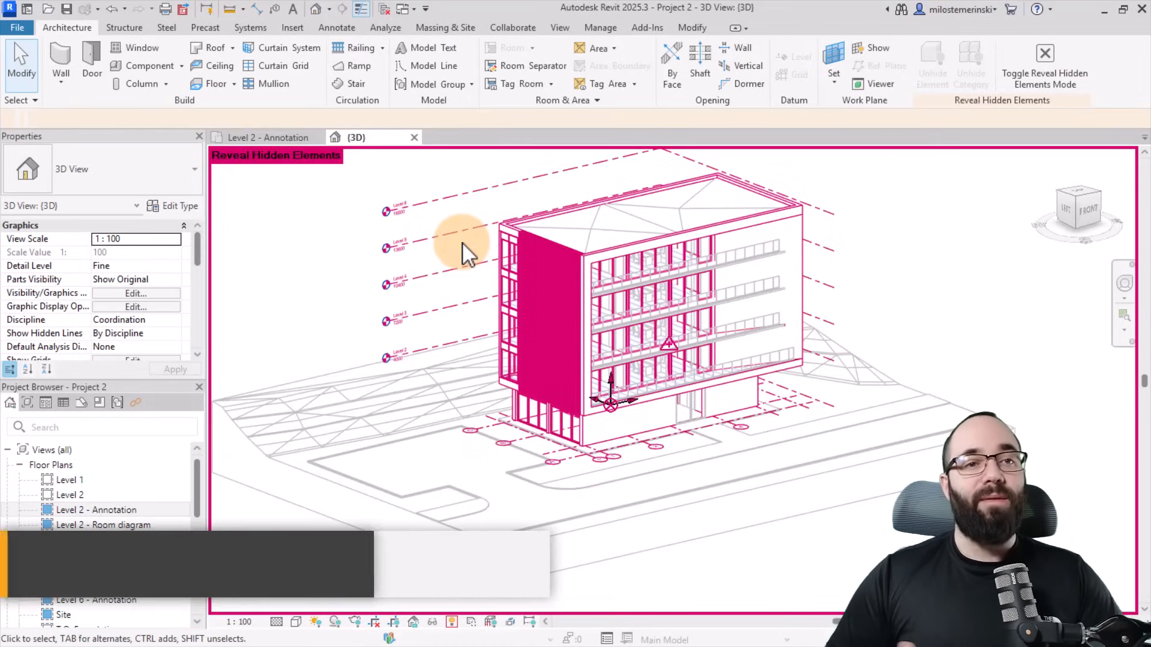
mouse_move(437, 470)
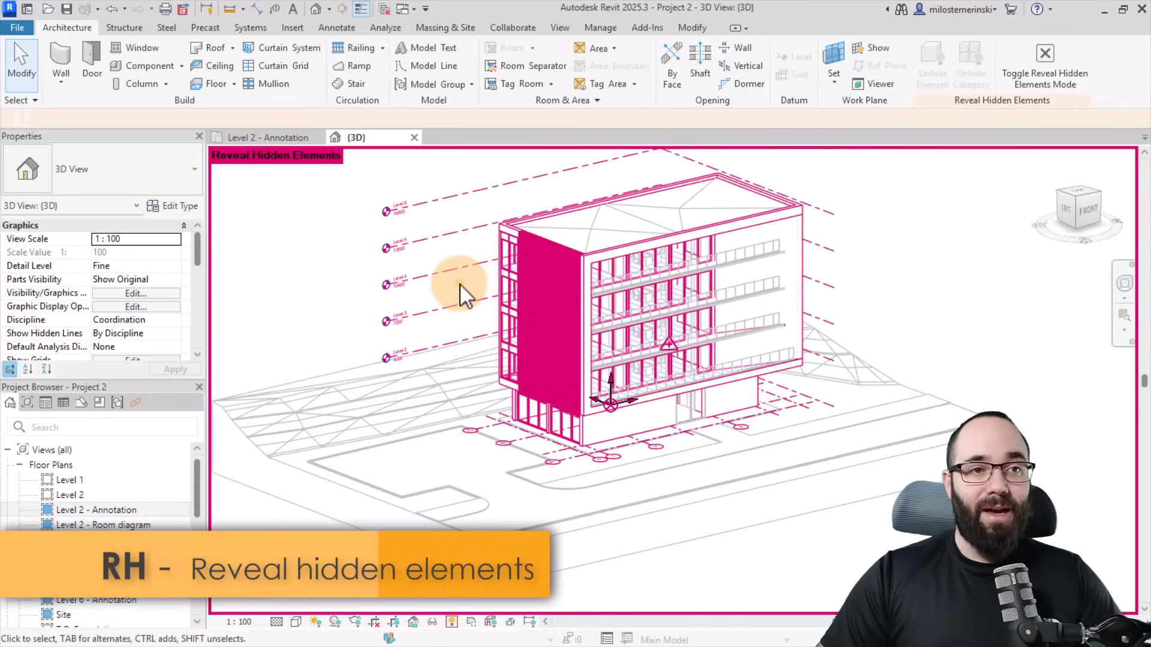
mouse_move(536, 202)
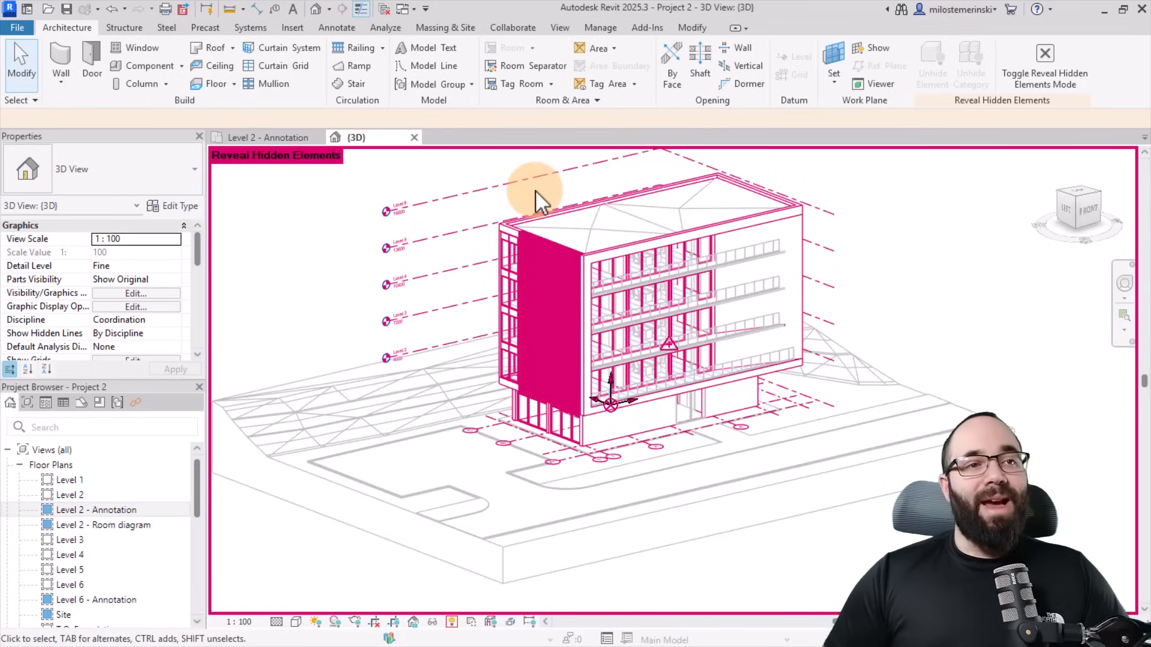
mouse_move(646, 257)
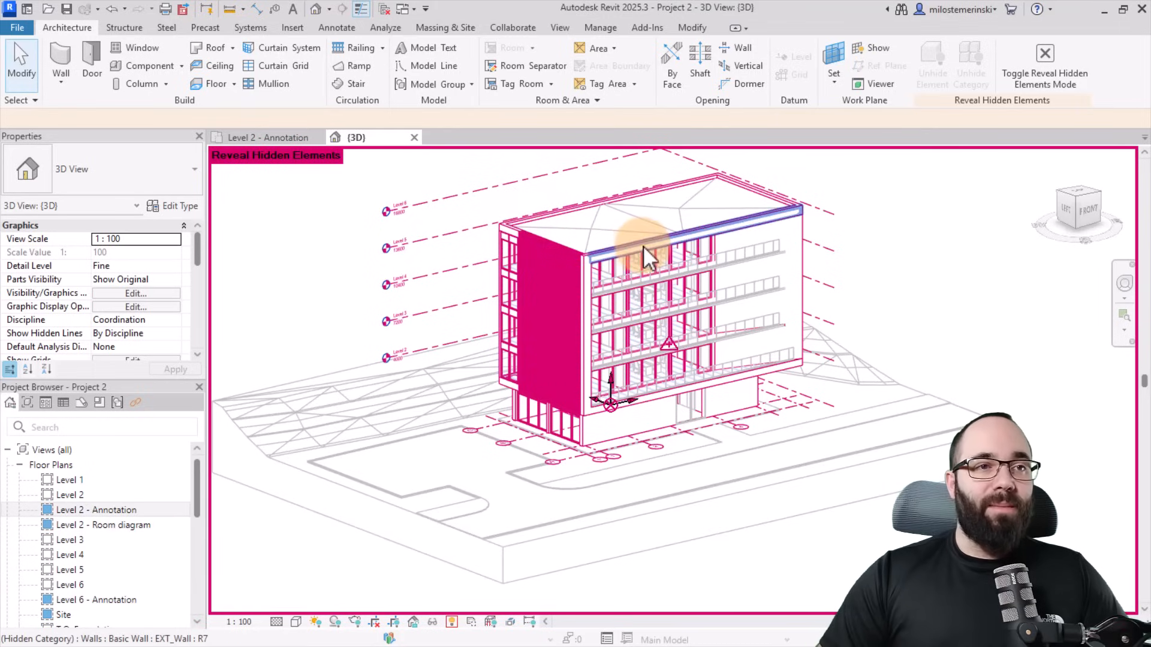
left_click(697, 220)
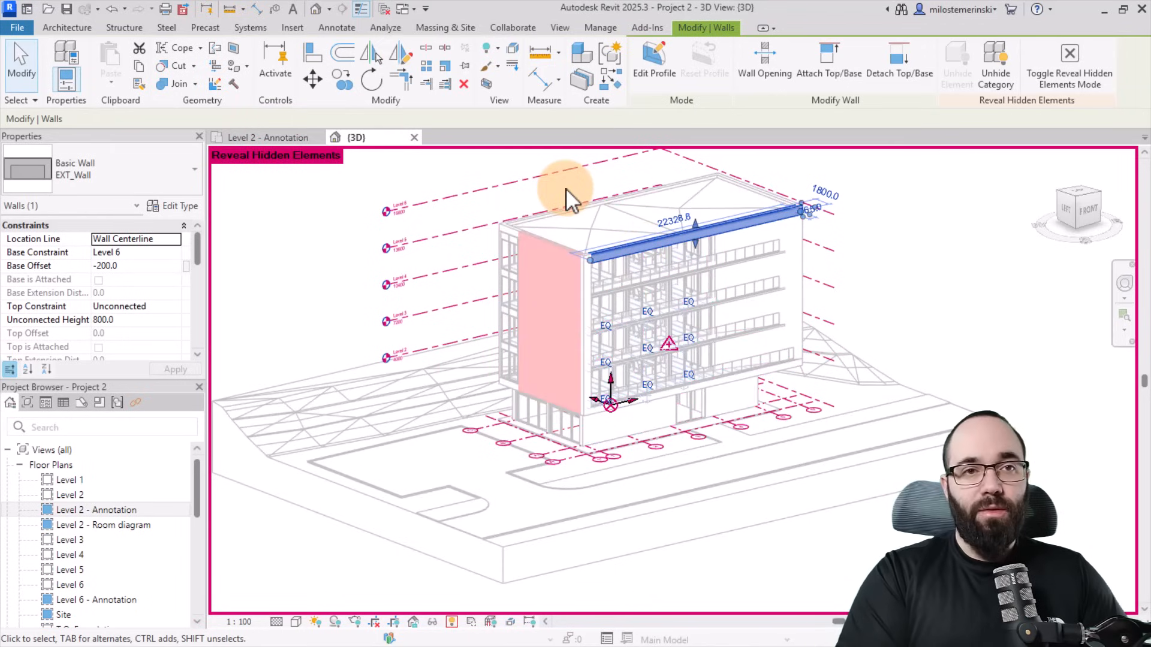
mouse_move(499, 227)
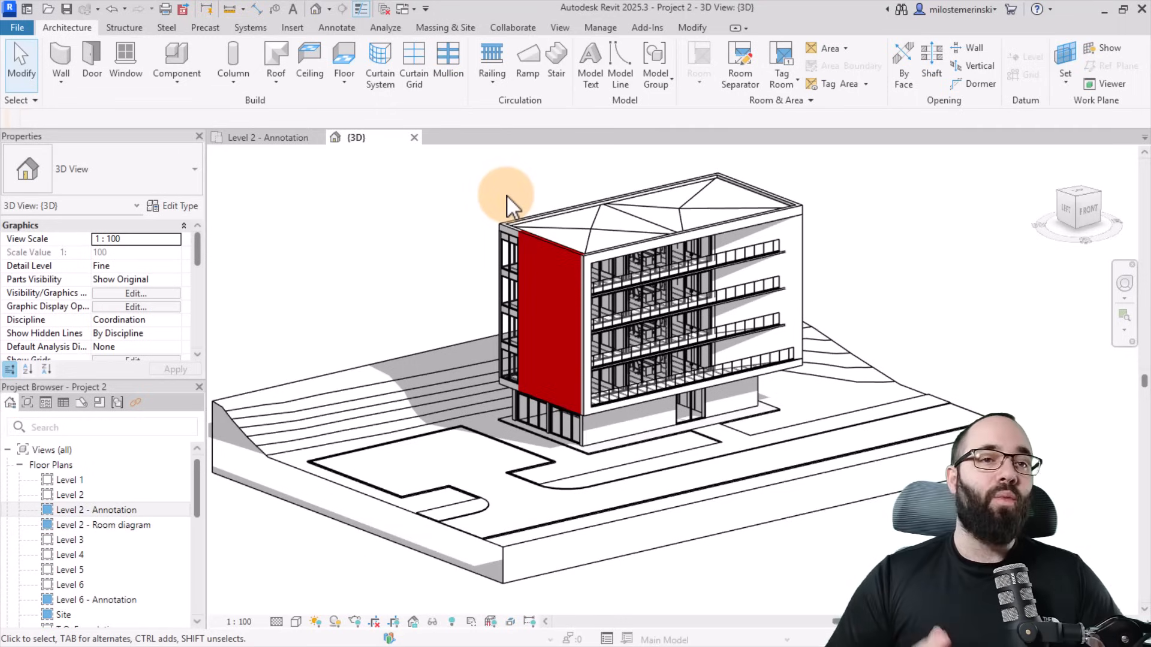
mouse_move(694, 147)
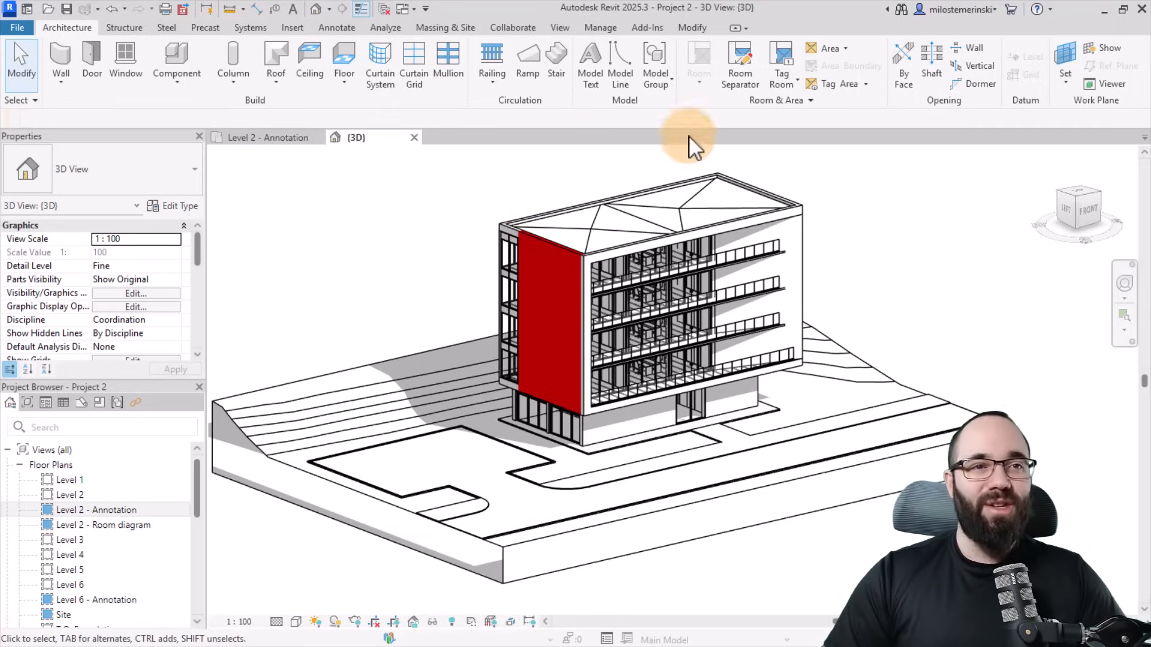
mouse_move(409, 233)
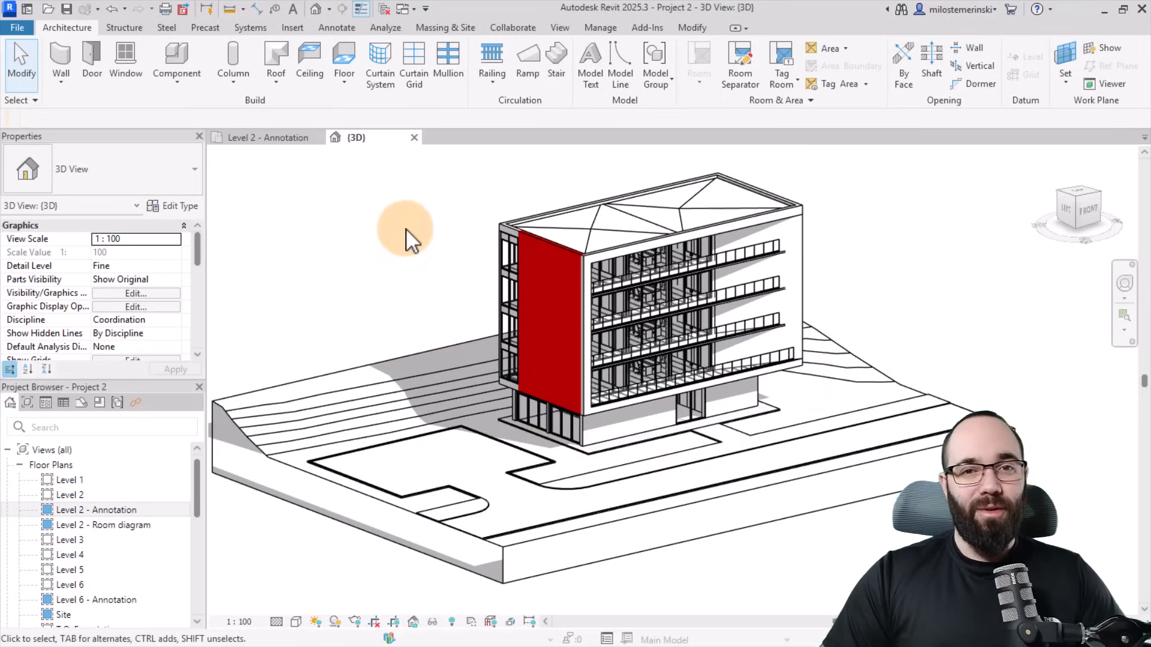
mouse_move(467, 276)
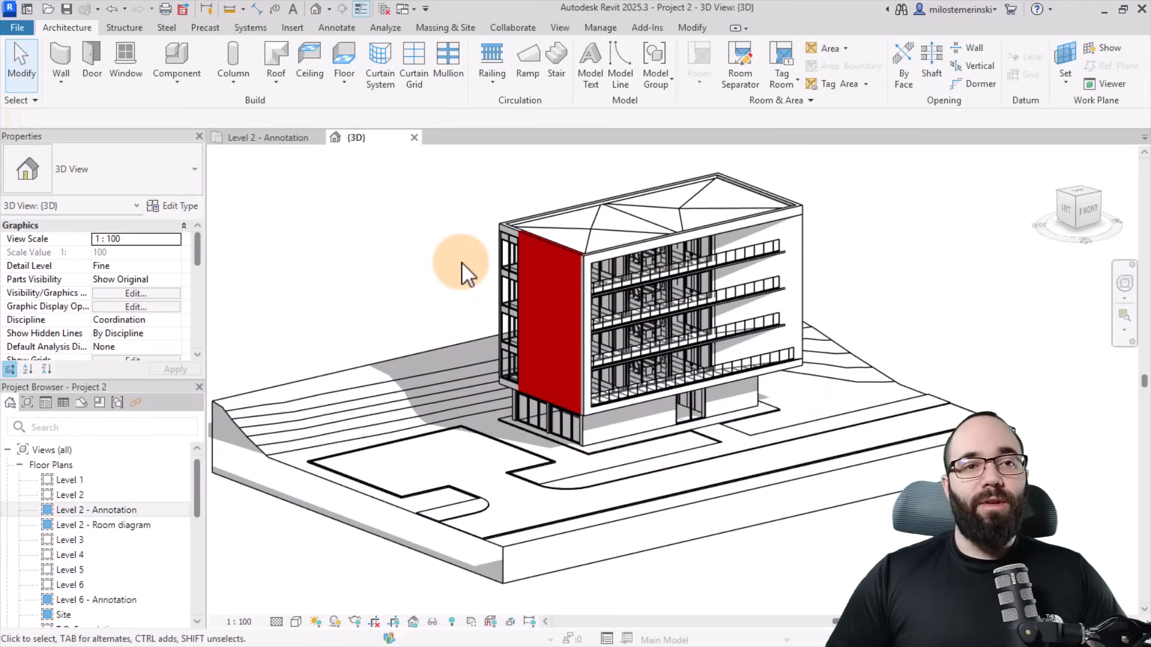
mouse_move(477, 282)
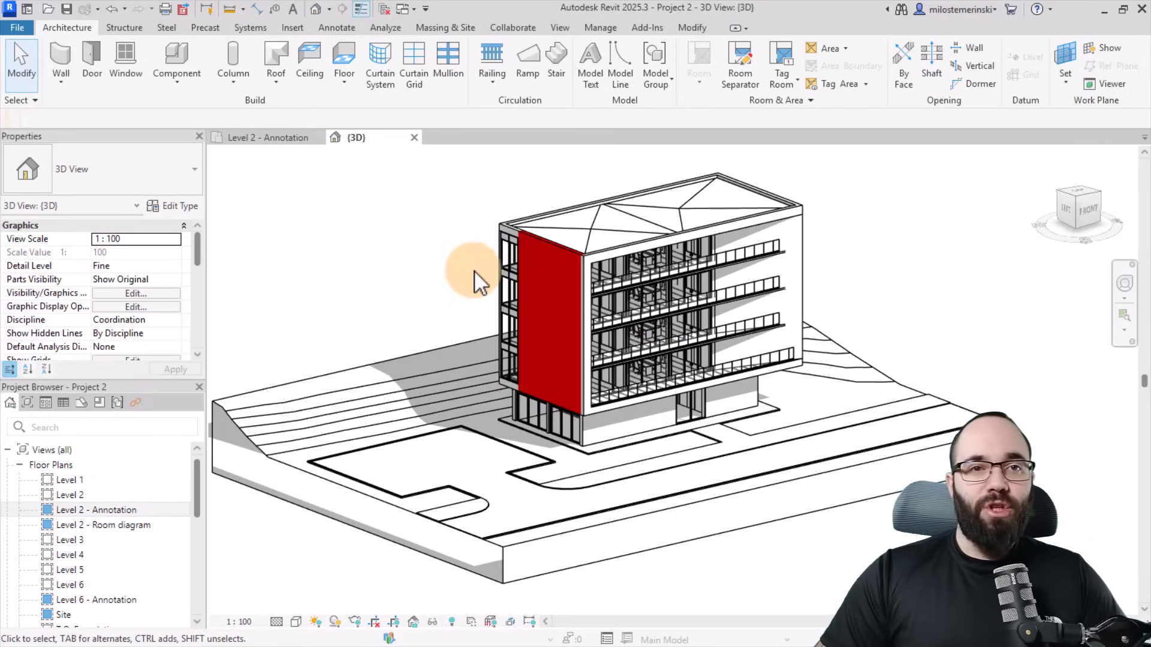
Step: Hide and restore the upper balcony's glass railing, then exit reveal-hidden-elements mode
left_click(723, 253)
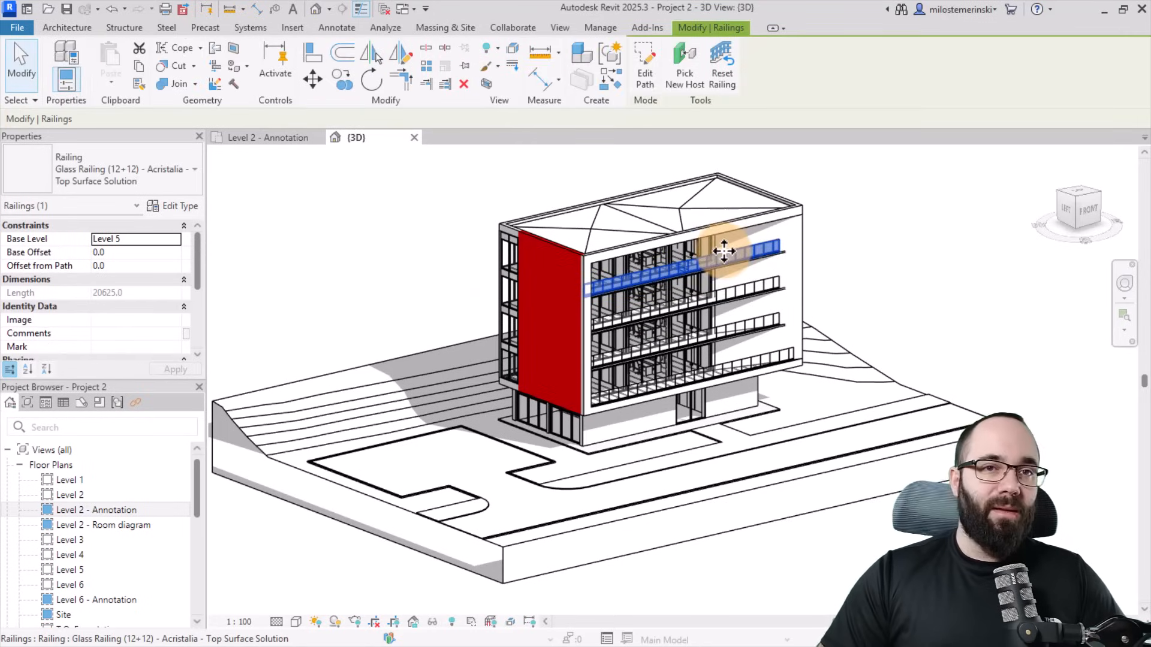
mouse_move(856, 239)
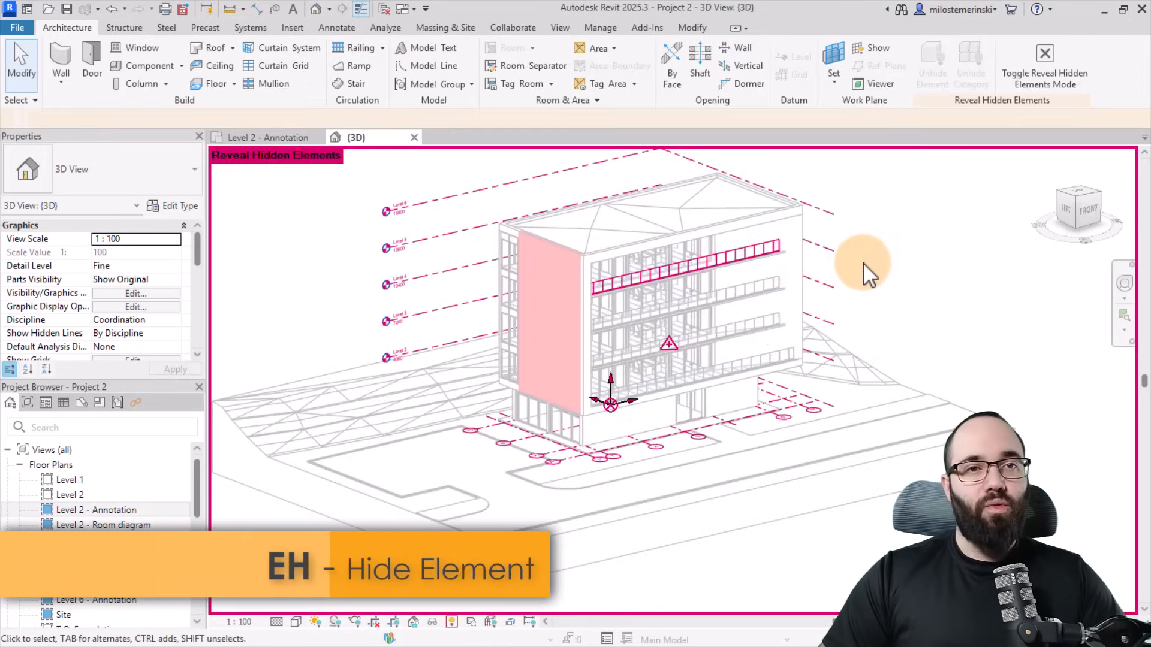
left_click(687, 253)
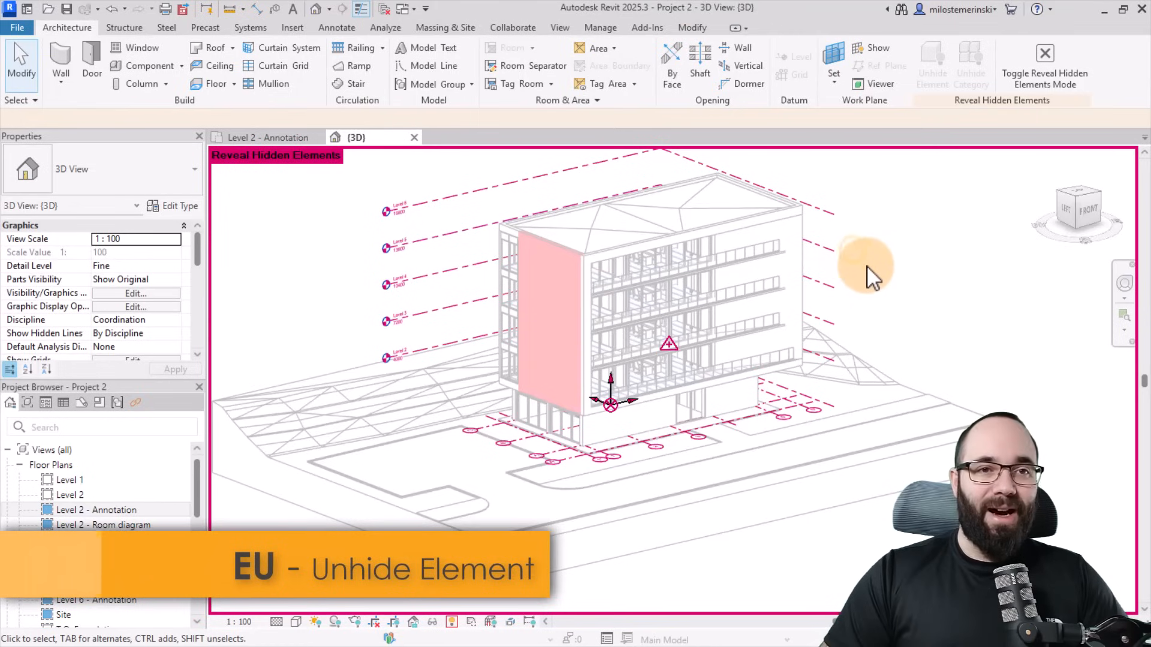
mouse_move(879, 261)
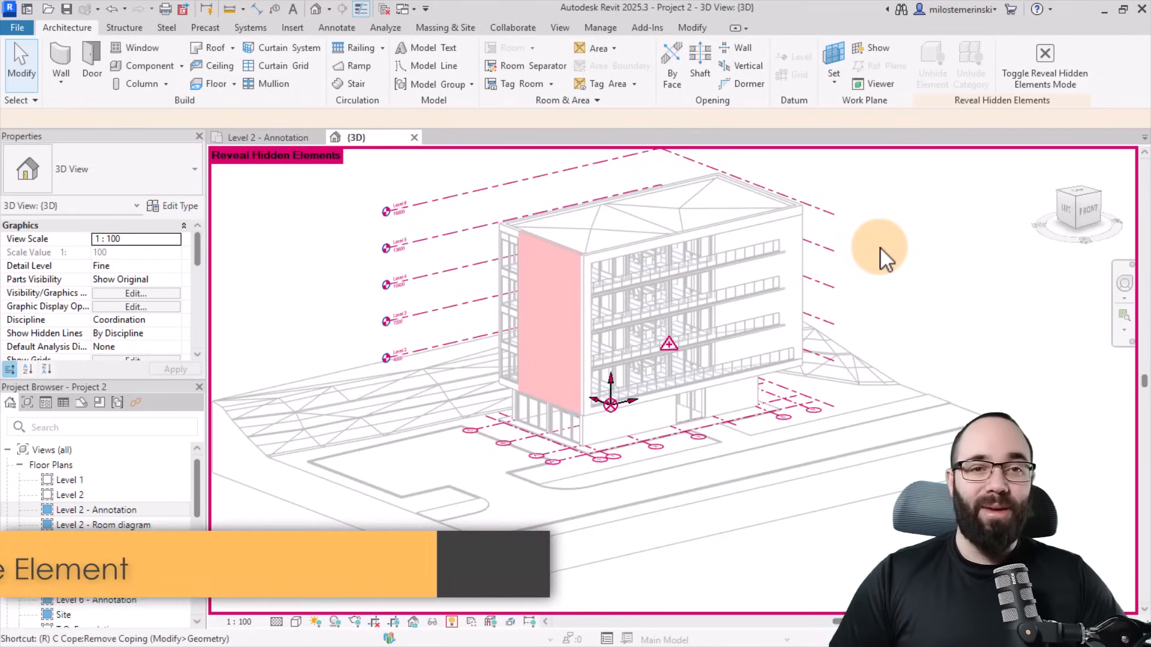
left_click(1043, 58)
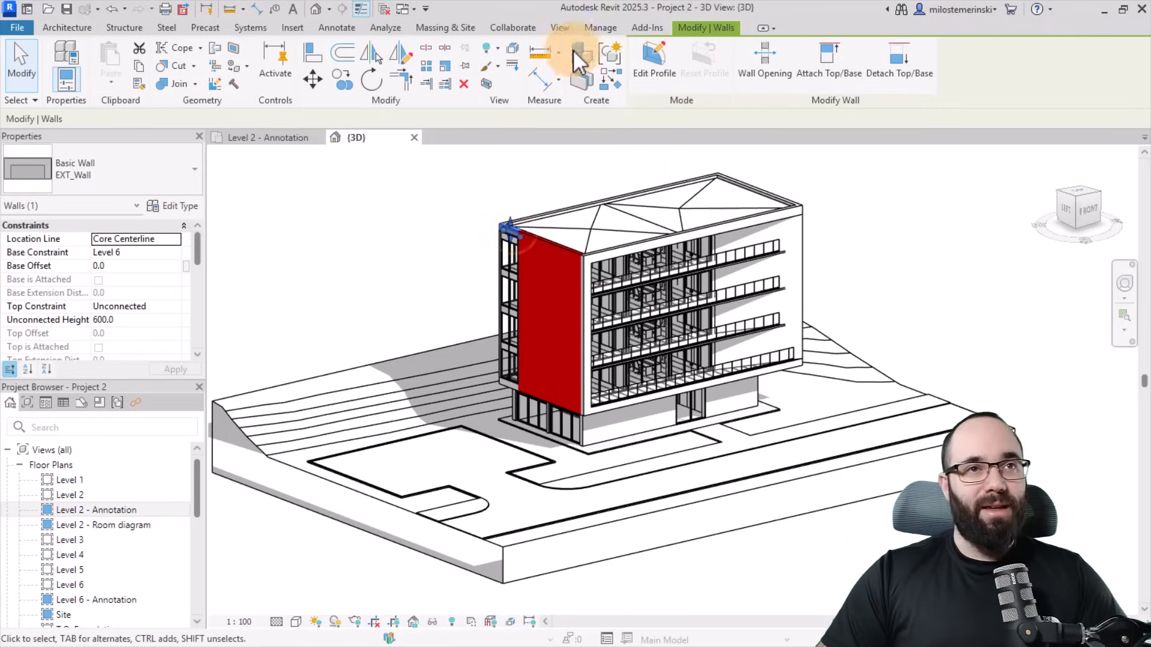
left_click(490, 49)
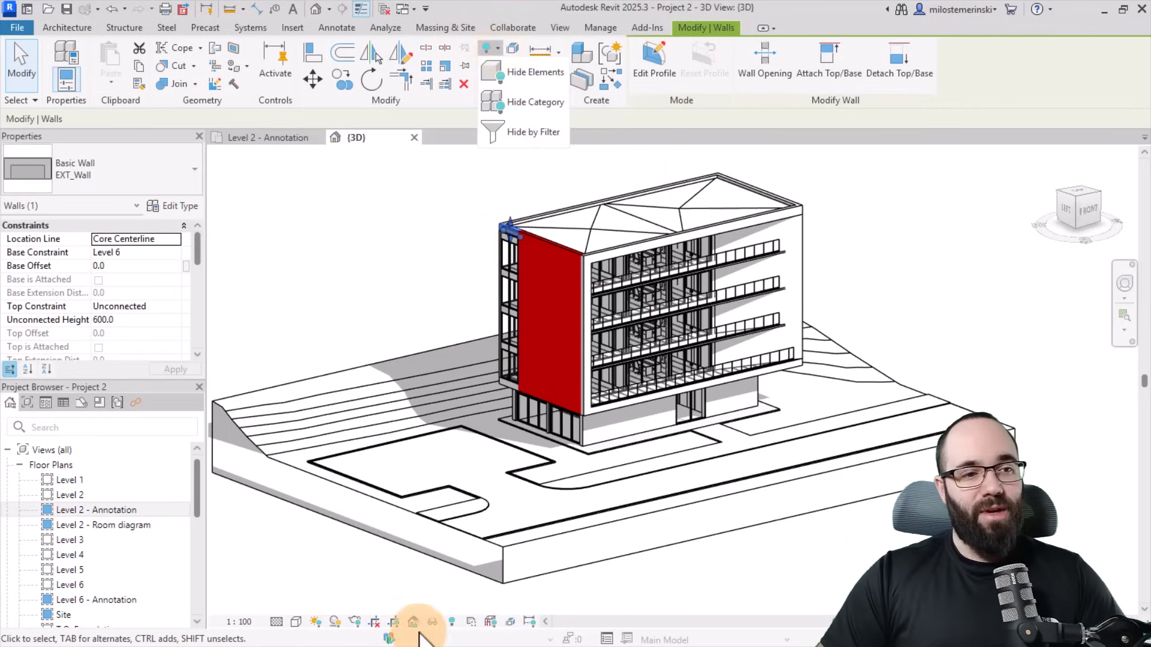
left_click(396, 308)
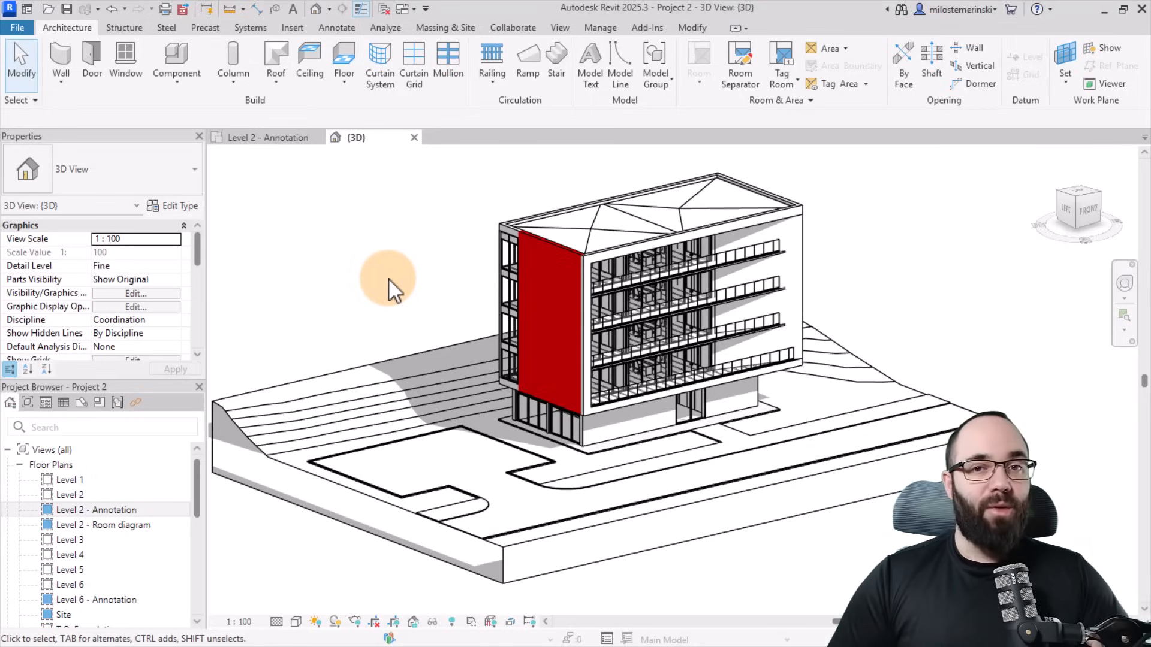
mouse_move(414, 628)
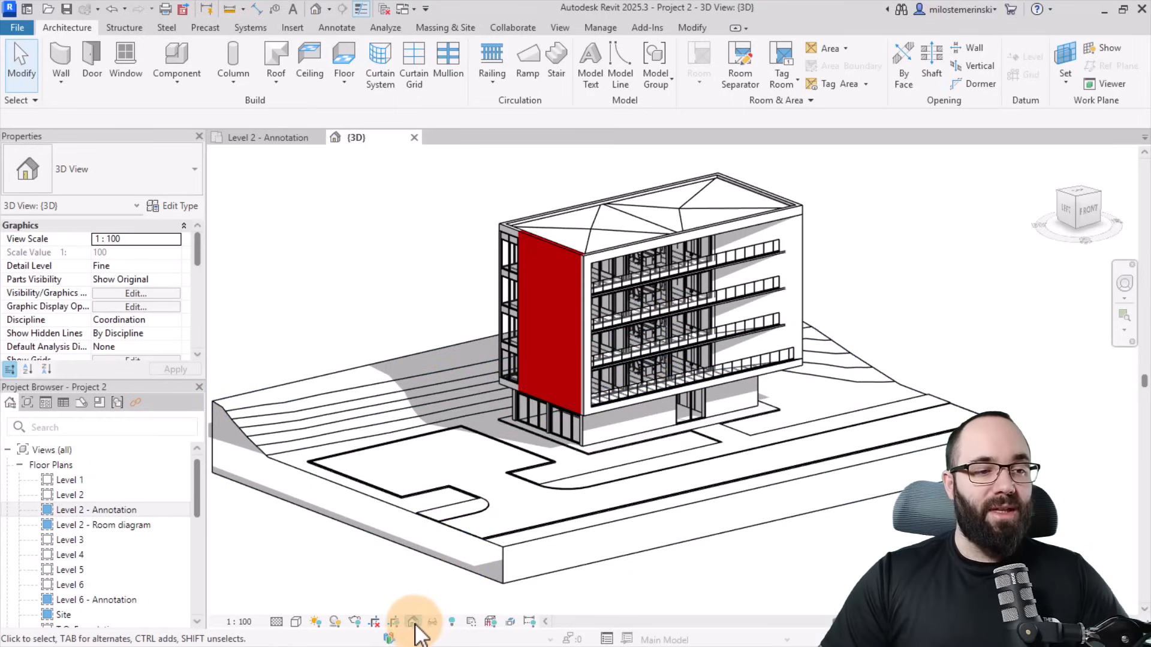
left_click(413, 622)
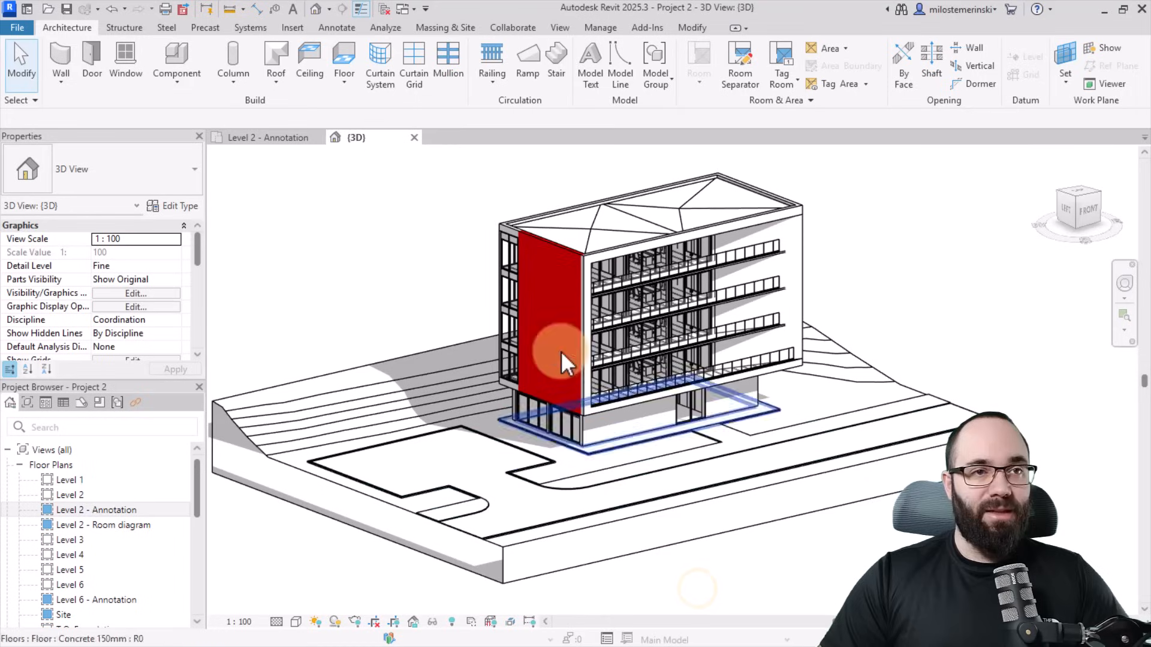
mouse_move(527, 225)
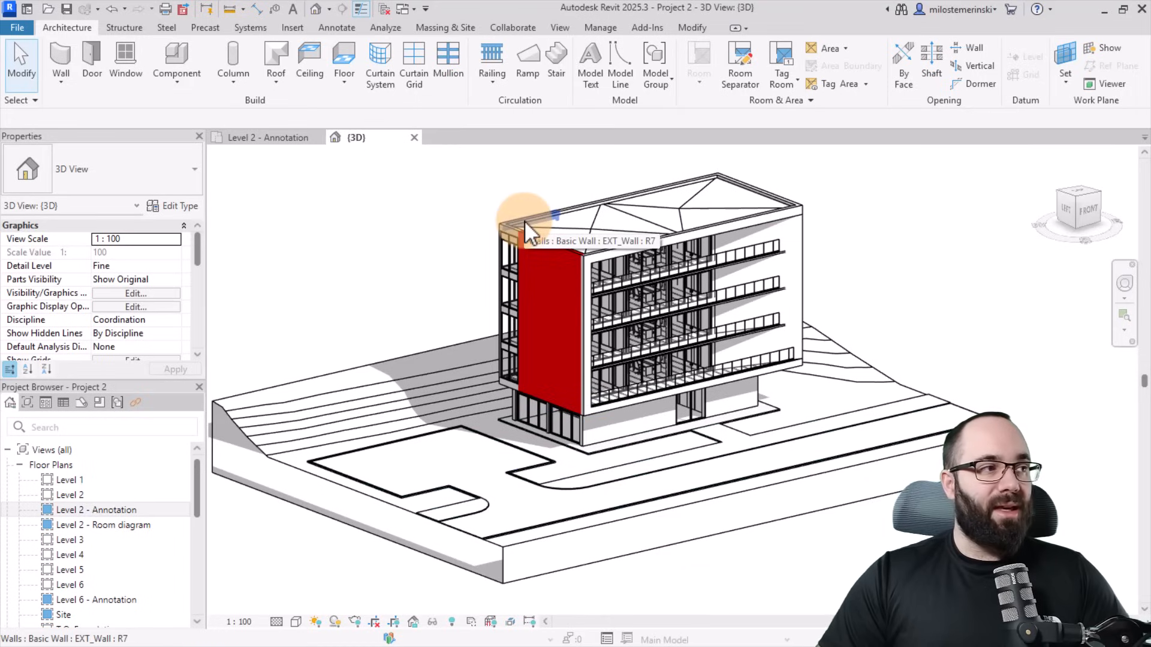
left_click(529, 228)
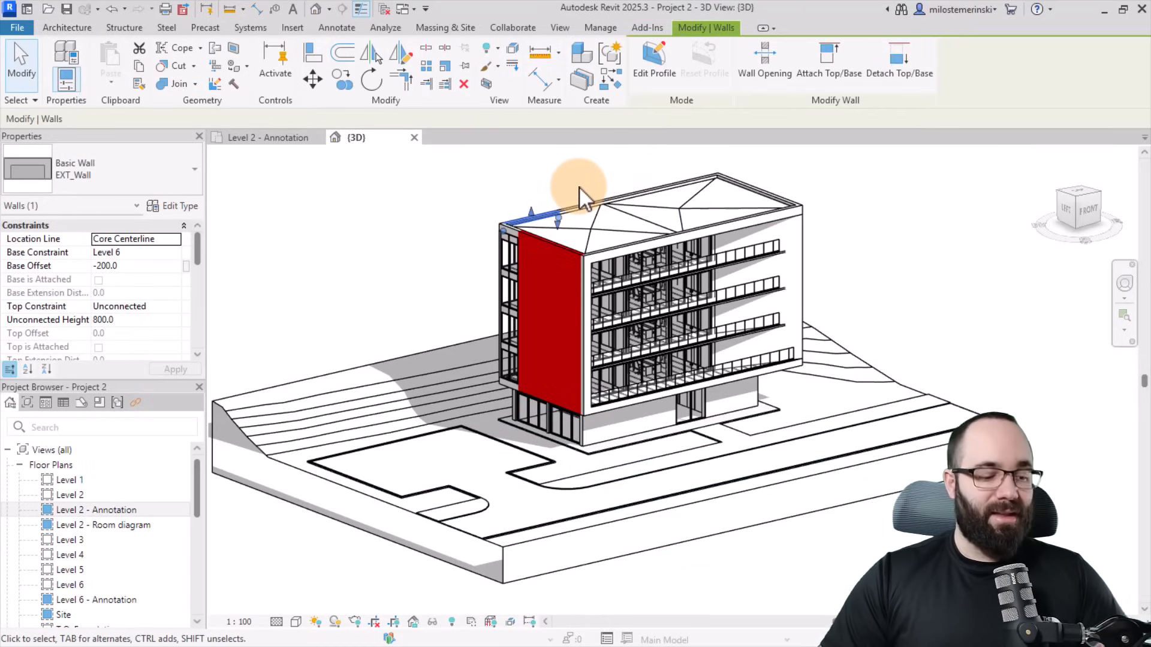
mouse_move(572, 210)
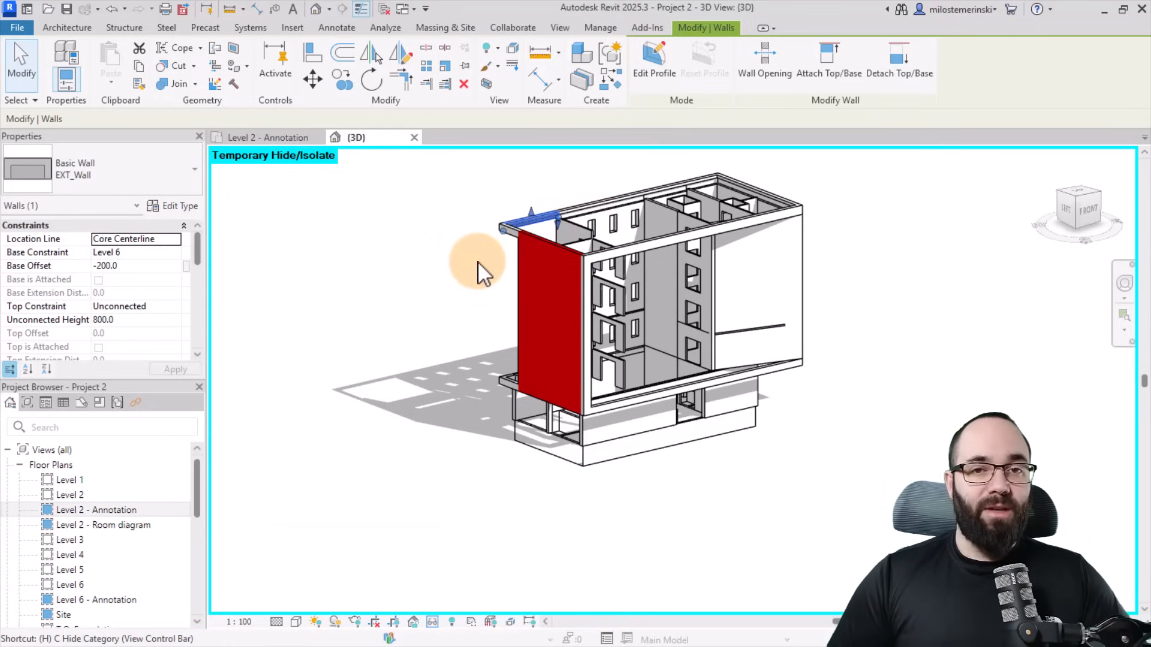
left_click(434, 622)
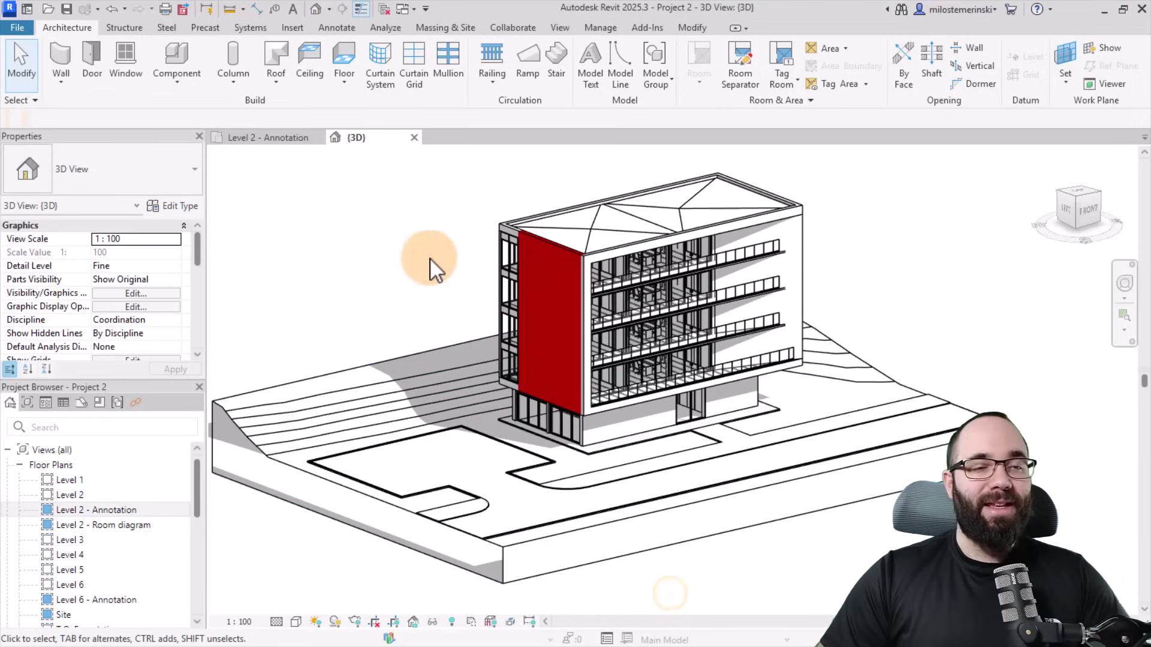
mouse_move(444, 275)
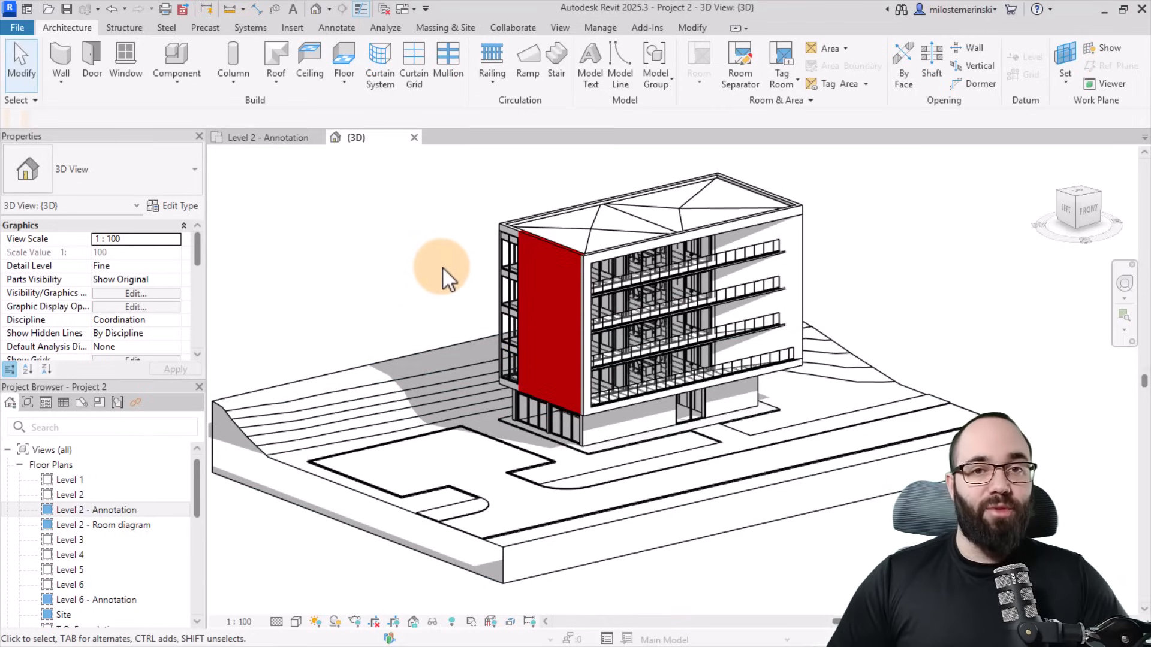
Step: Select a wall to temporarily hide the whole Walls category
left_click(529, 216)
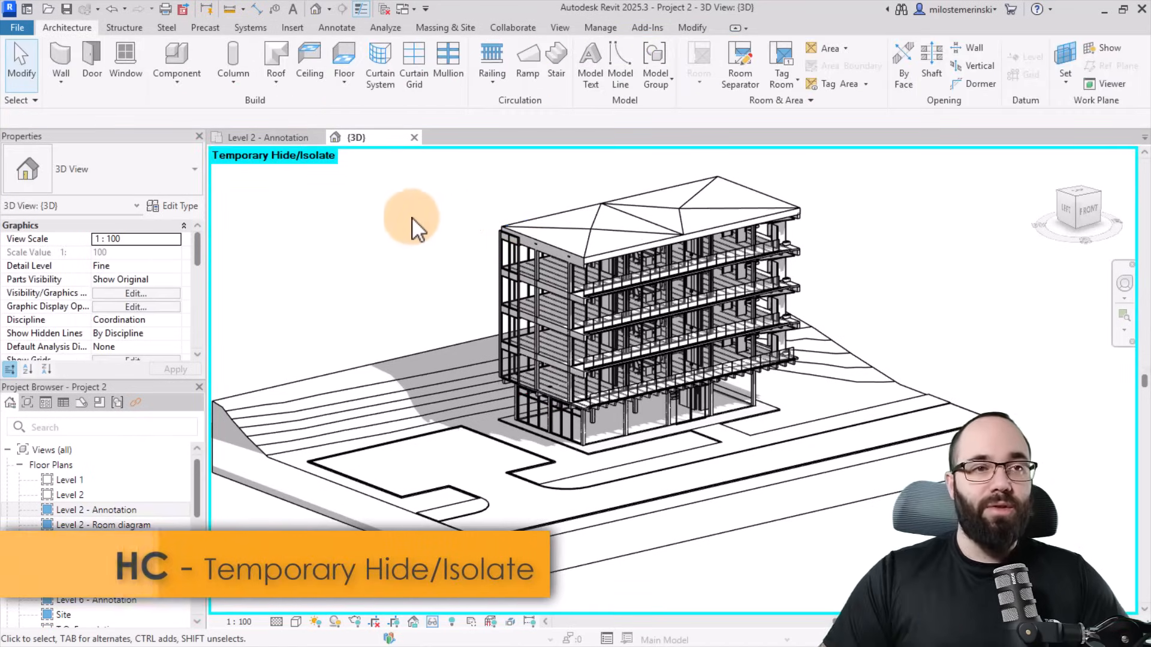
mouse_move(462, 290)
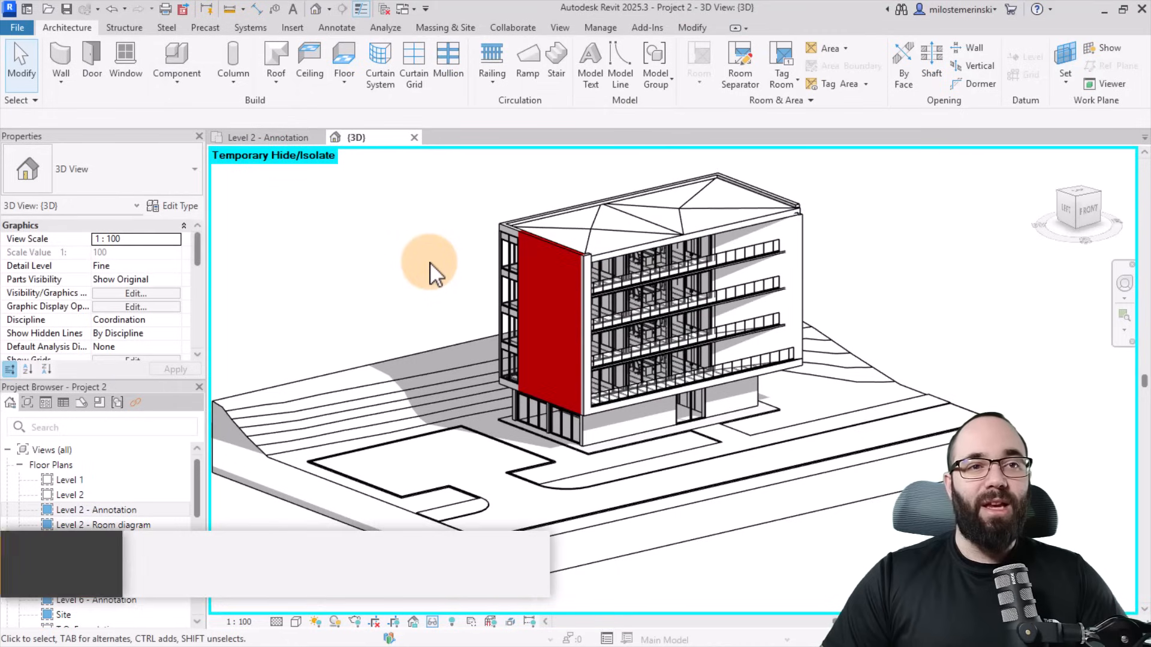
Step: Select the roof-edge exterior wall and reset temporary hide to show the full building
left_click(690, 220)
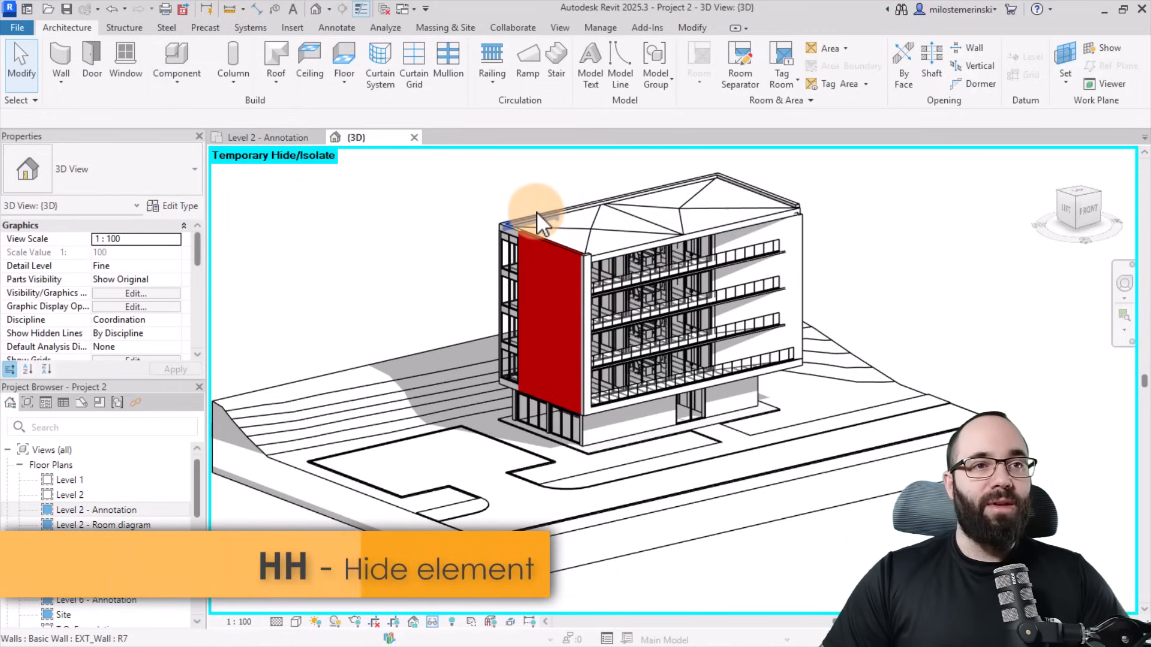
left_click(533, 220)
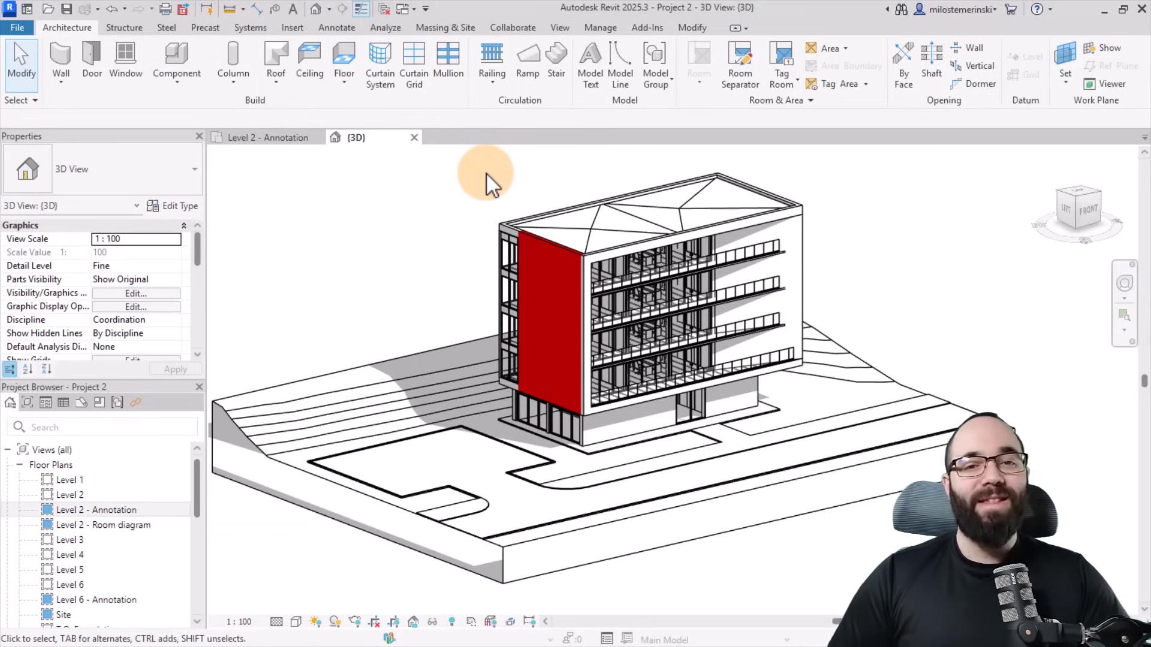
mouse_move(481, 194)
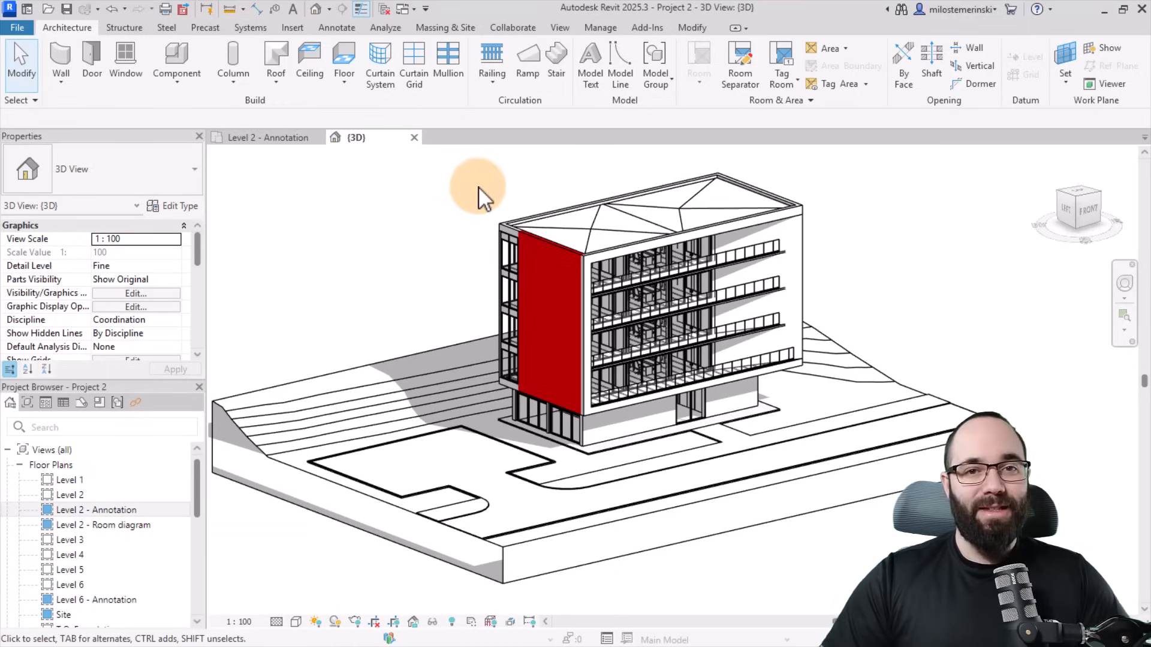
mouse_move(418, 242)
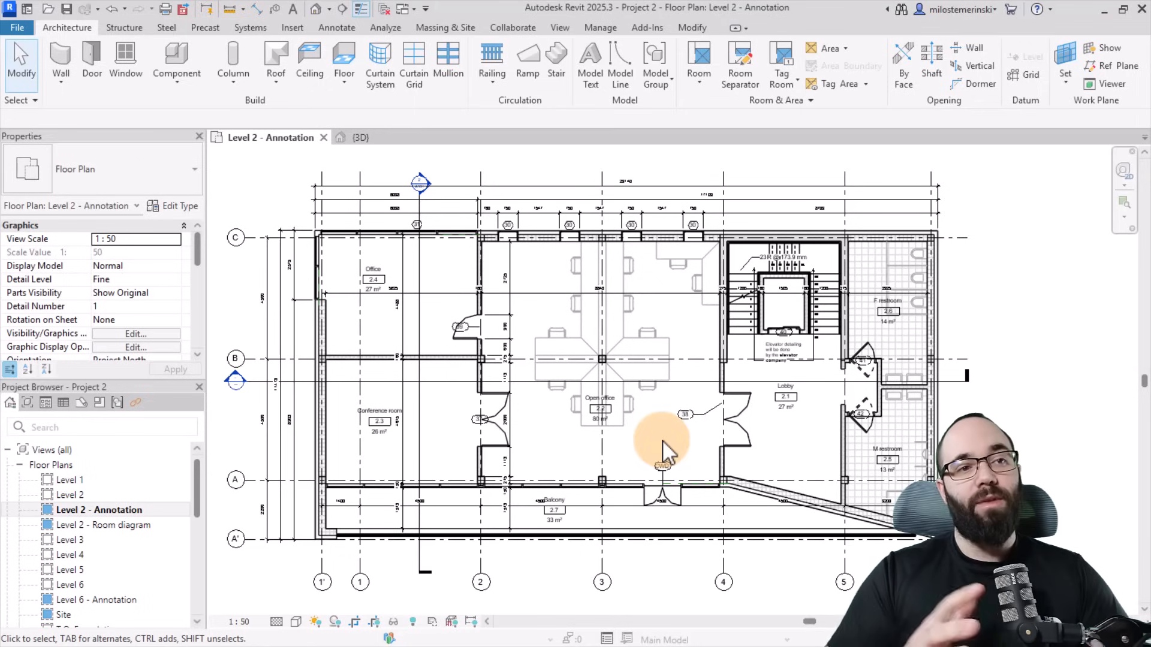
Step: Zoom into the Level 2 - Annotation plan and clear the current selection
scroll("up", 3)
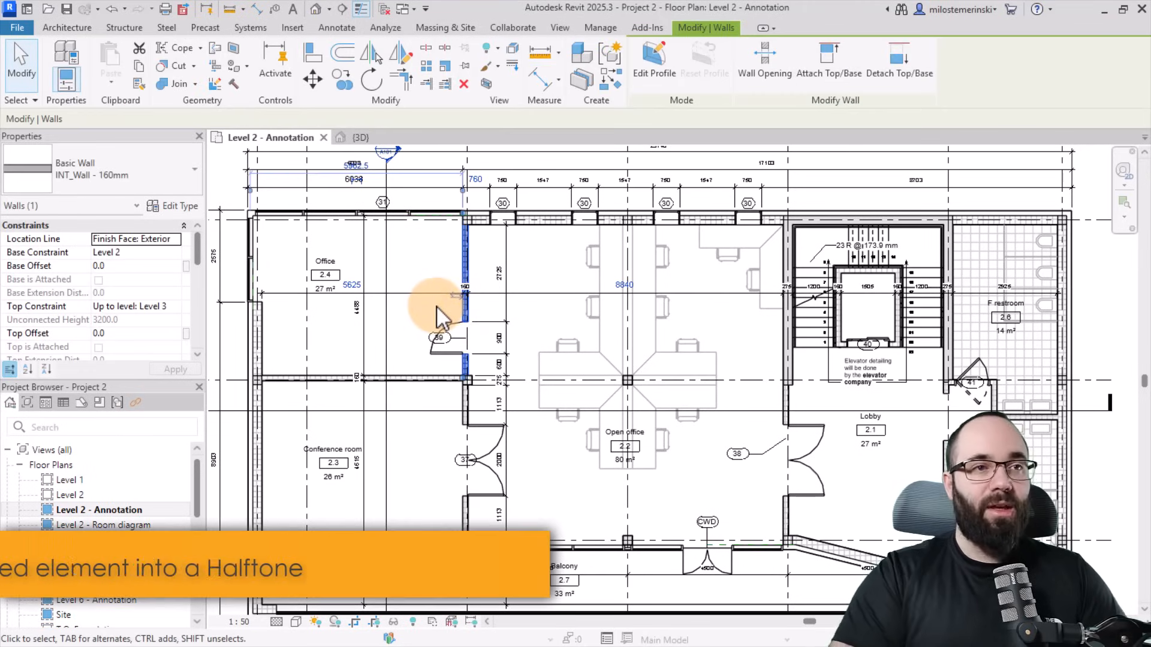
key("Escape")
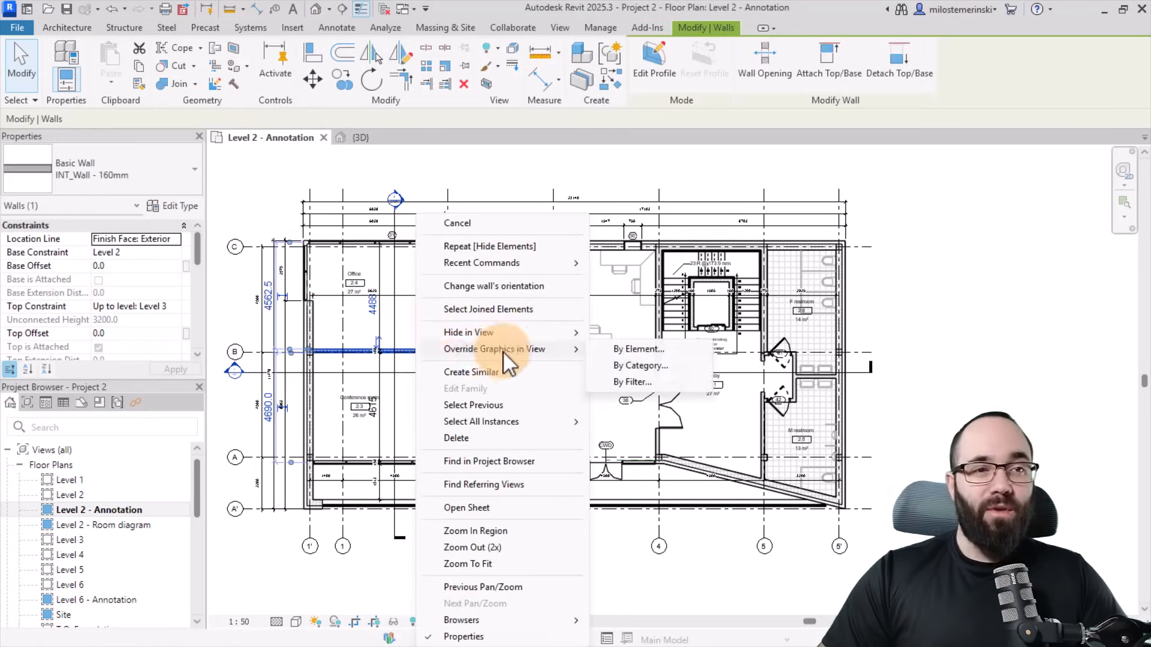
Step: Apply a halftone override to the grid B wall between Office and Conference room
left_click(638, 348)
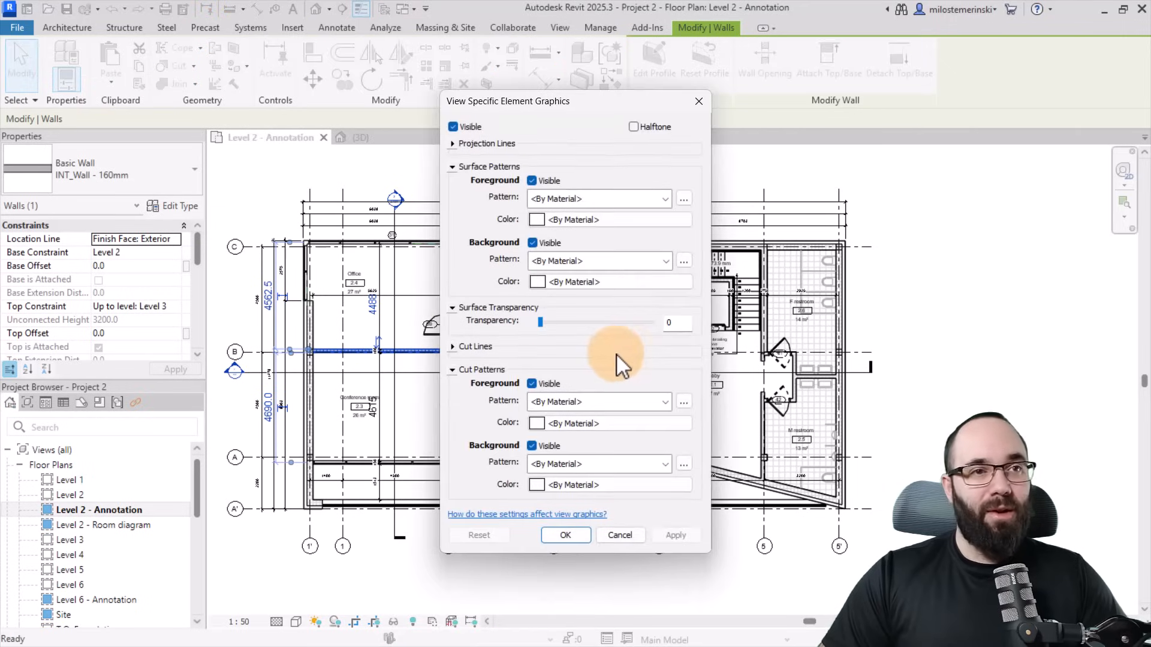
left_click(633, 126)
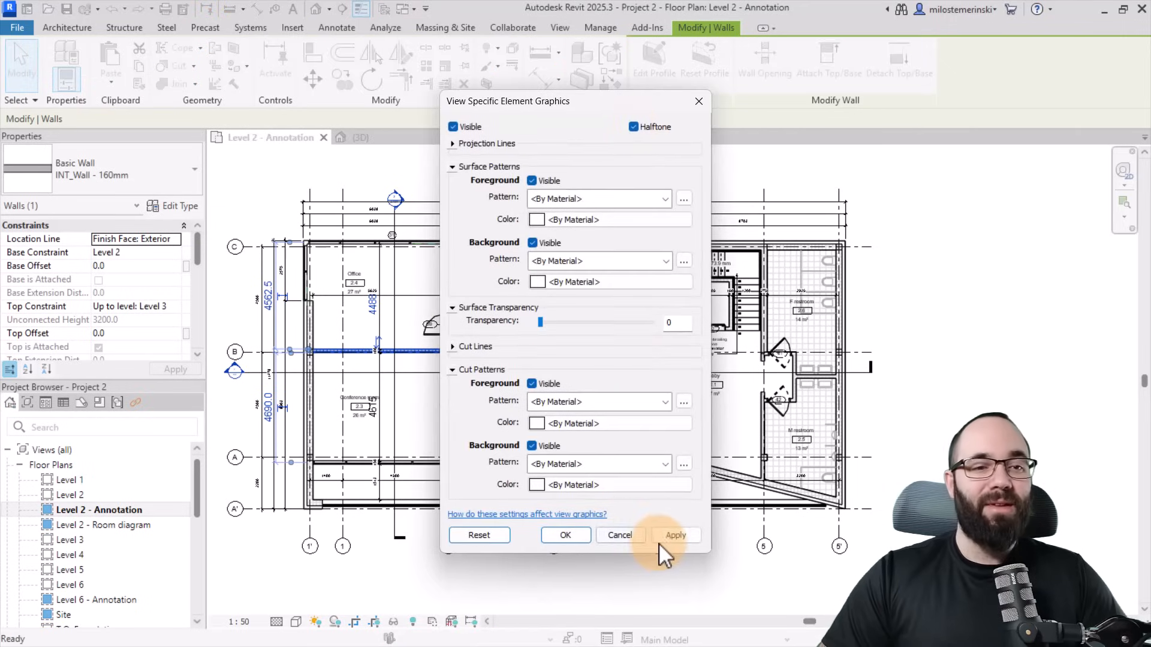
left_click(565, 535)
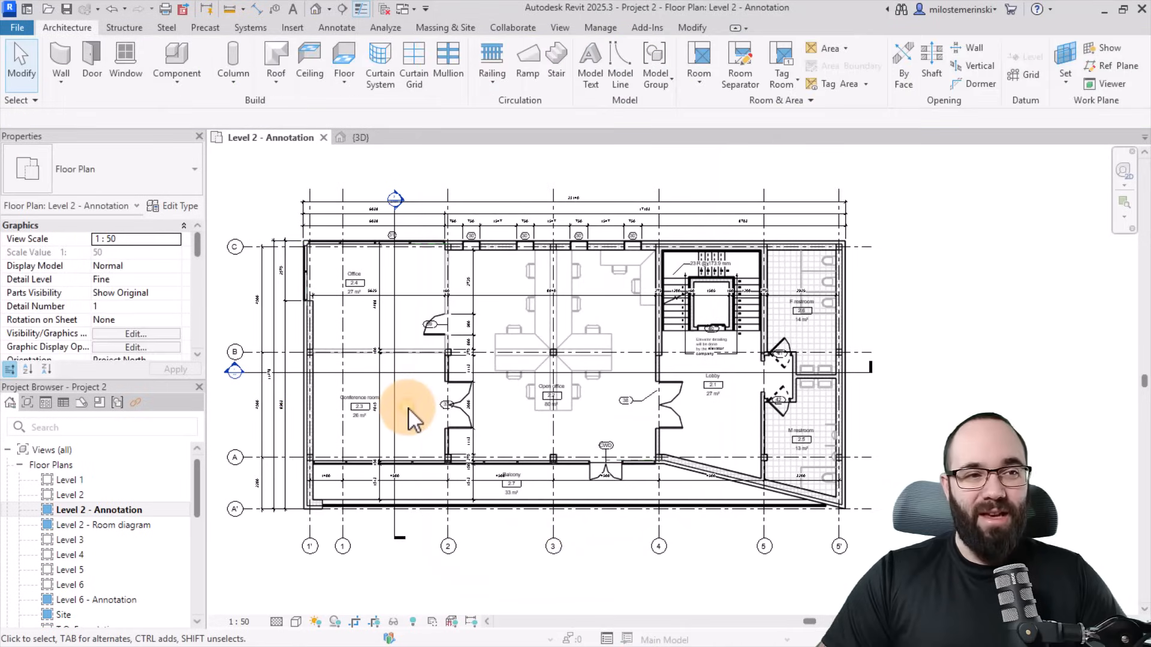